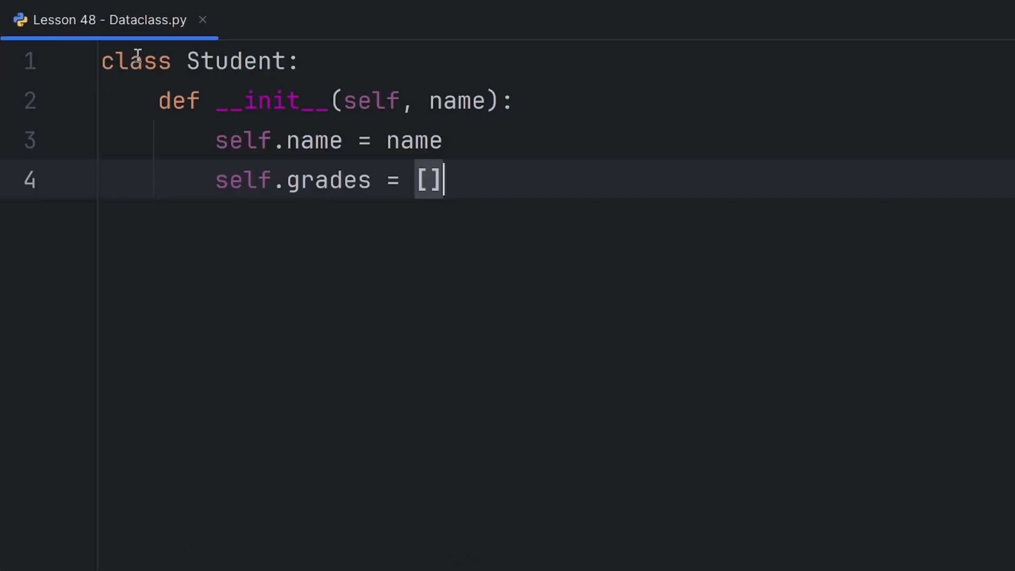
Insert an empty first line above the Student class with its name and grades list
{"action": "double_click", "coordinate": [239, 60]}
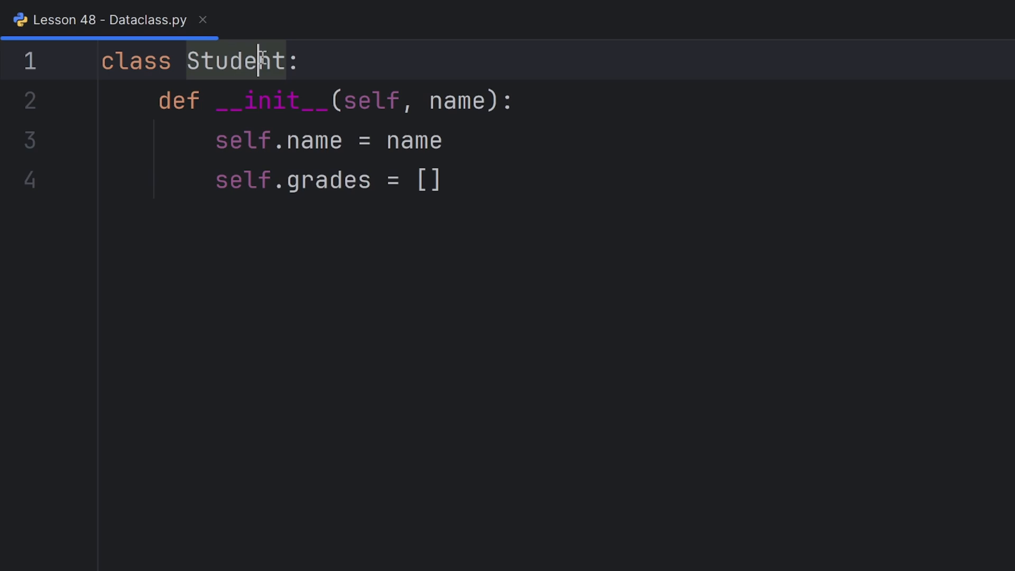
{"action": "double_click", "coordinate": [328, 180]}
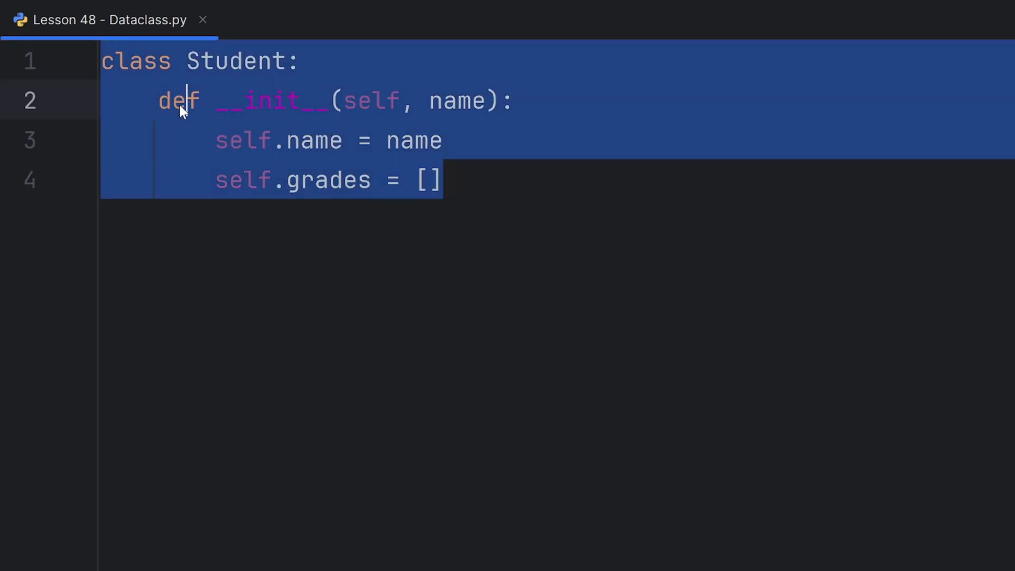
{"action": "left_click", "coordinate": [431, 180]}
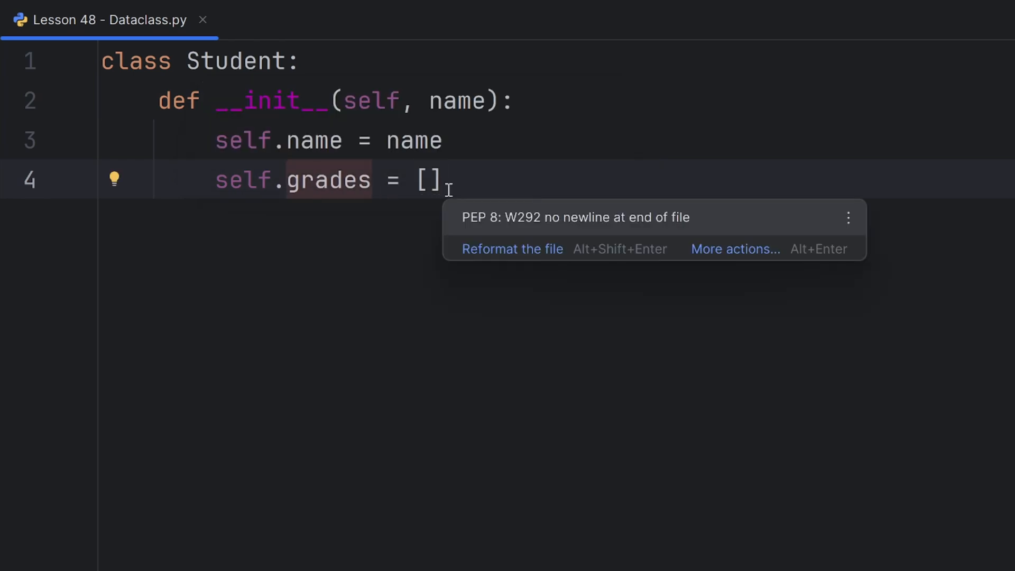
{"action": "key", "text": "ctrl+a"}
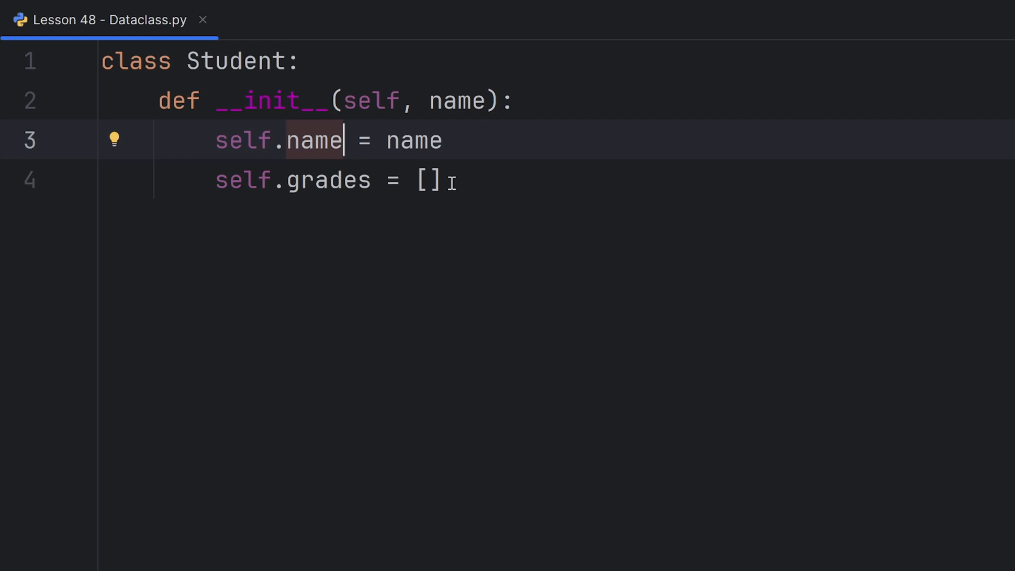
{"action": "left_click", "coordinate": [427, 180]}
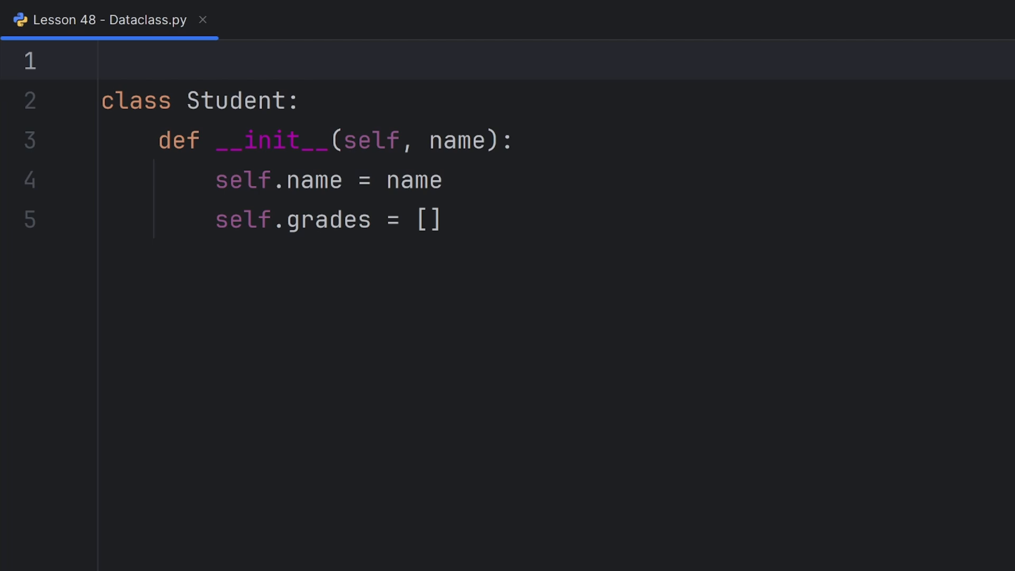
Add 'from dataclasses import dataclass' on line 1, followed by a blank line
{"action": "type", "text": "from dataclasses i"}
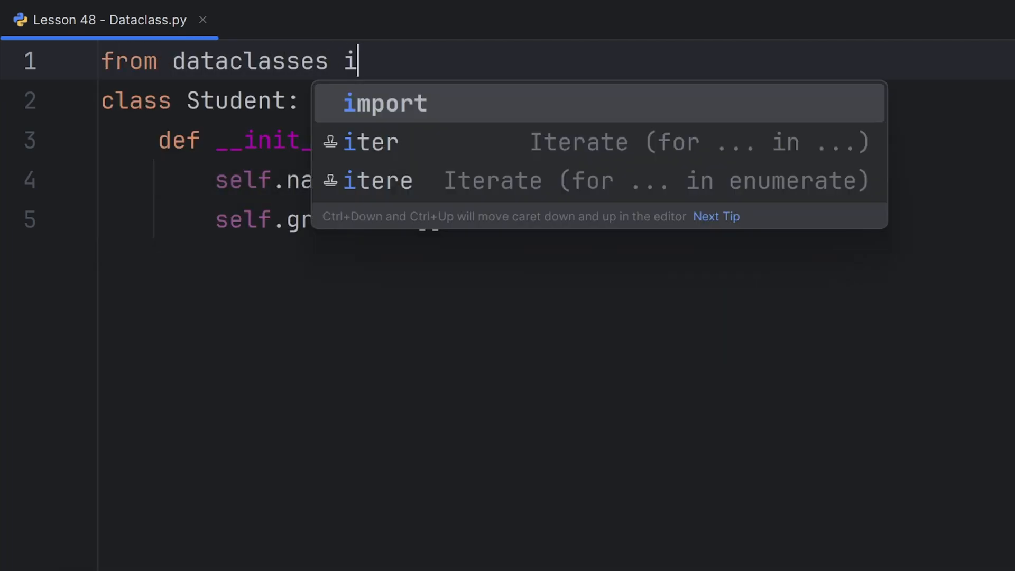
{"action": "type", "text": "mport dataclass"}
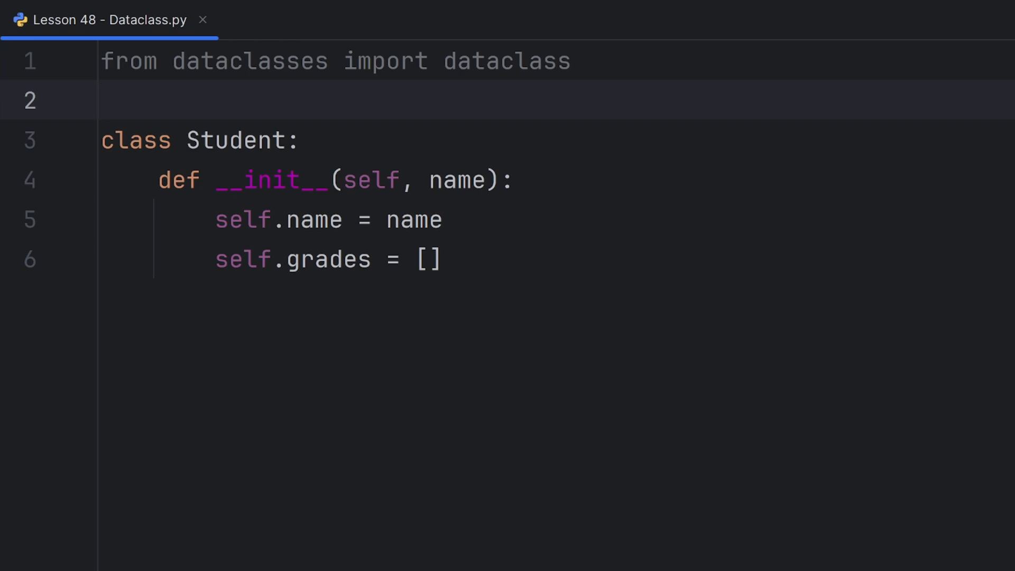
{"action": "left_click", "coordinate": [101, 101]}
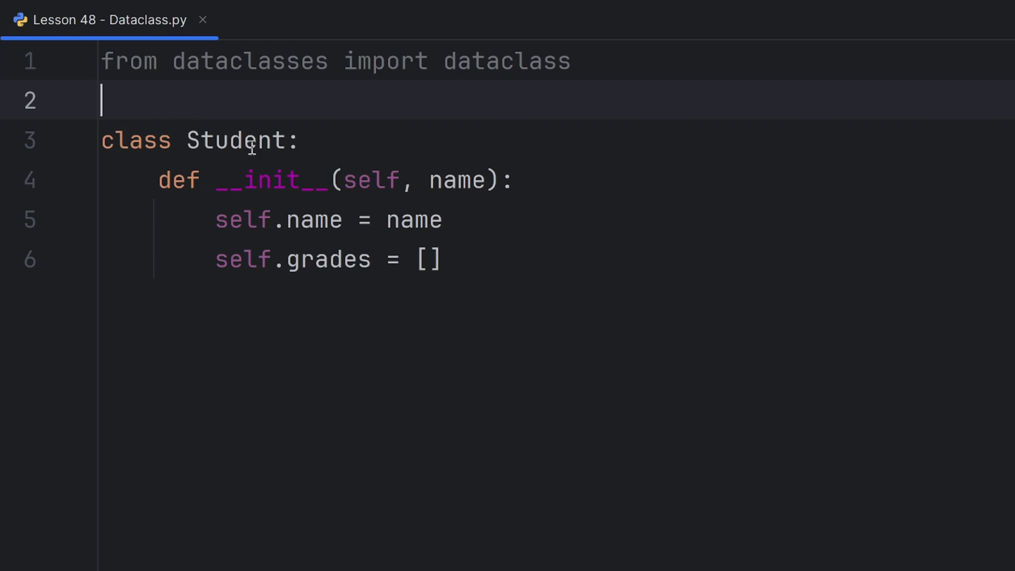
{"action": "mouse_move", "coordinate": [130, 102]}
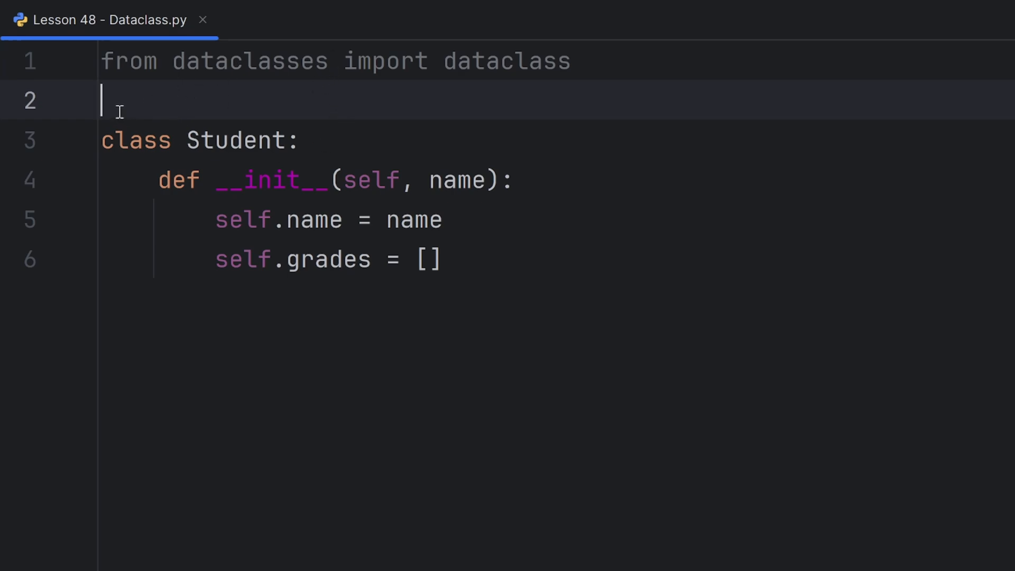
{"action": "type", "text": "@d"}
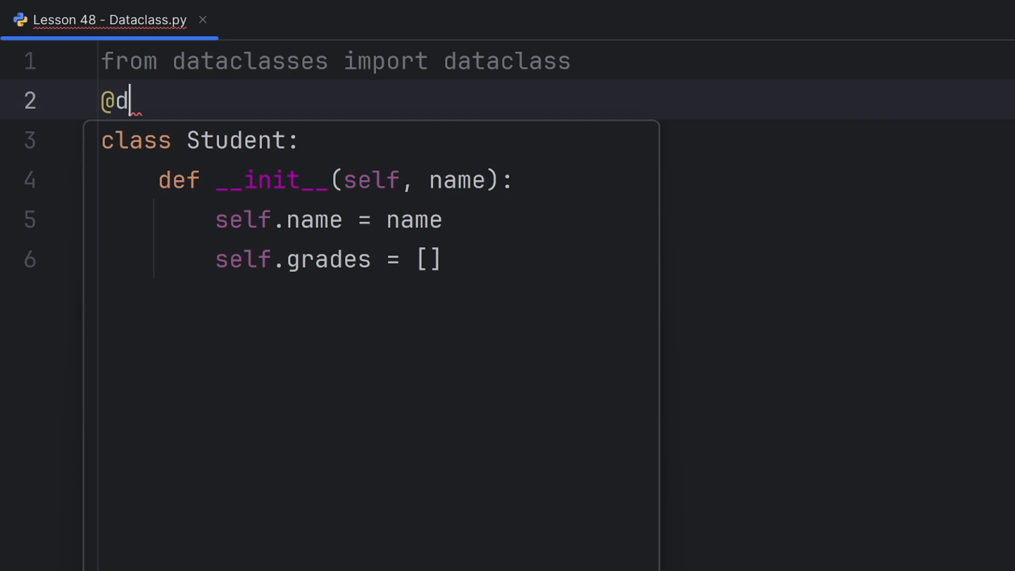
{"action": "type", "text": "ataclass"}
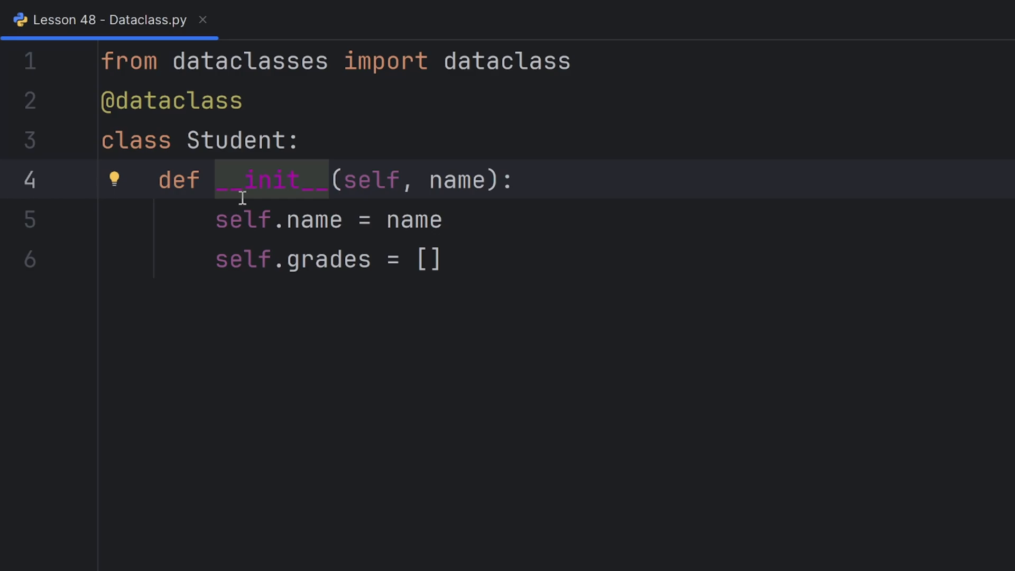
{"action": "mouse_move", "coordinate": [271, 180]}
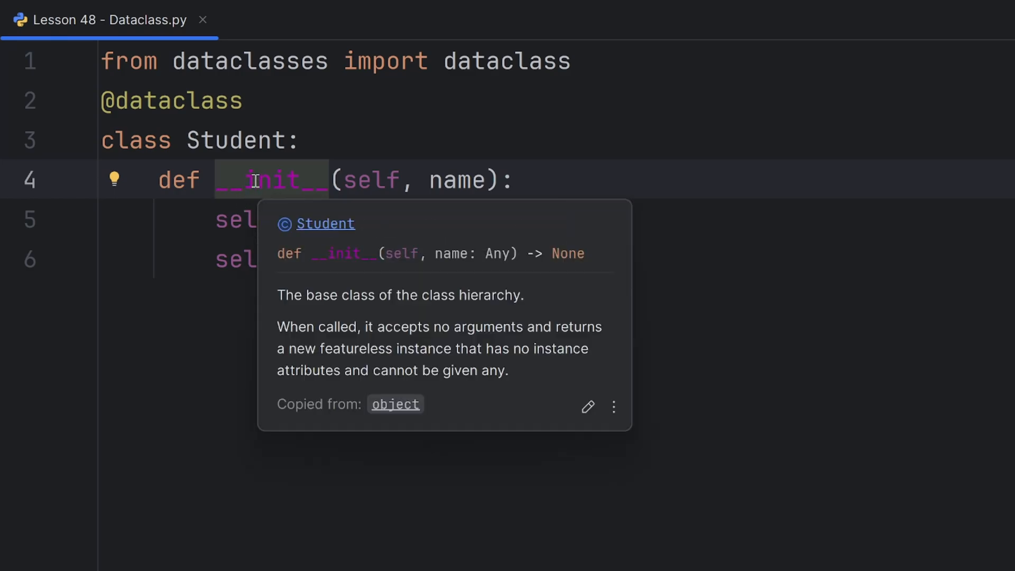
{"action": "mouse_move", "coordinate": [251, 179]}
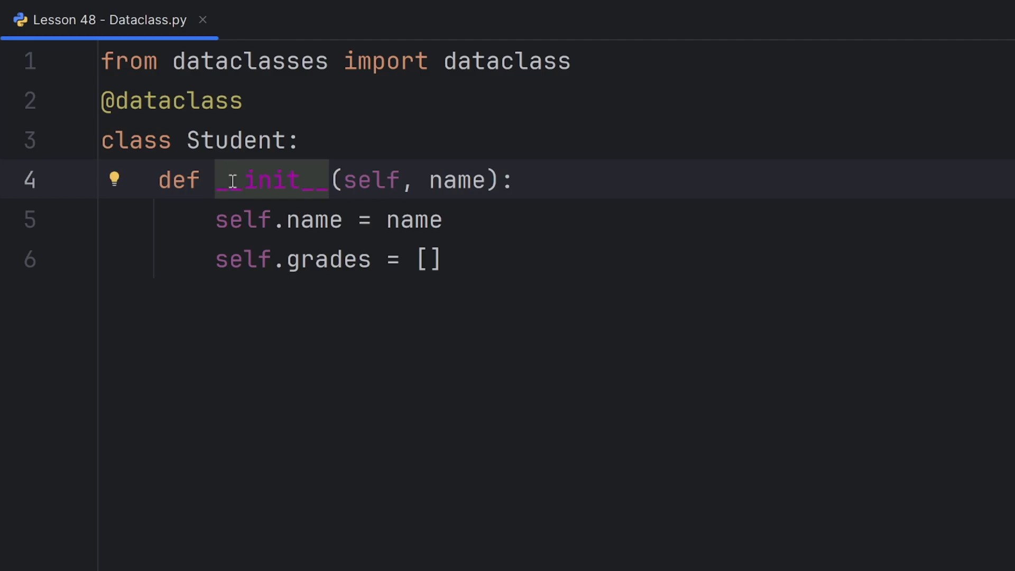
{"action": "mouse_move", "coordinate": [270, 180]}
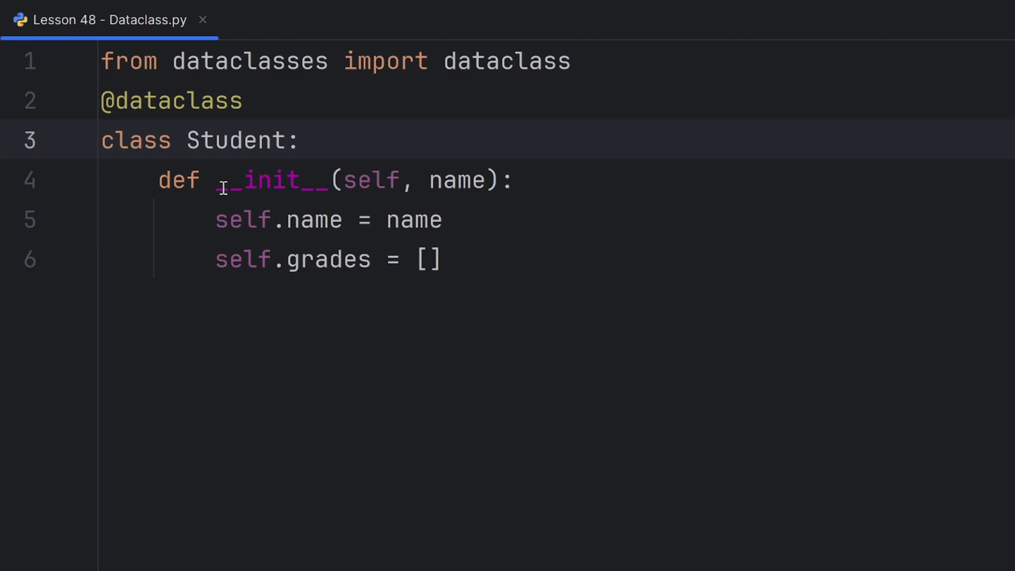
Delete the __init__ method and declare a name field typed str
{"action": "double_click", "coordinate": [272, 180]}
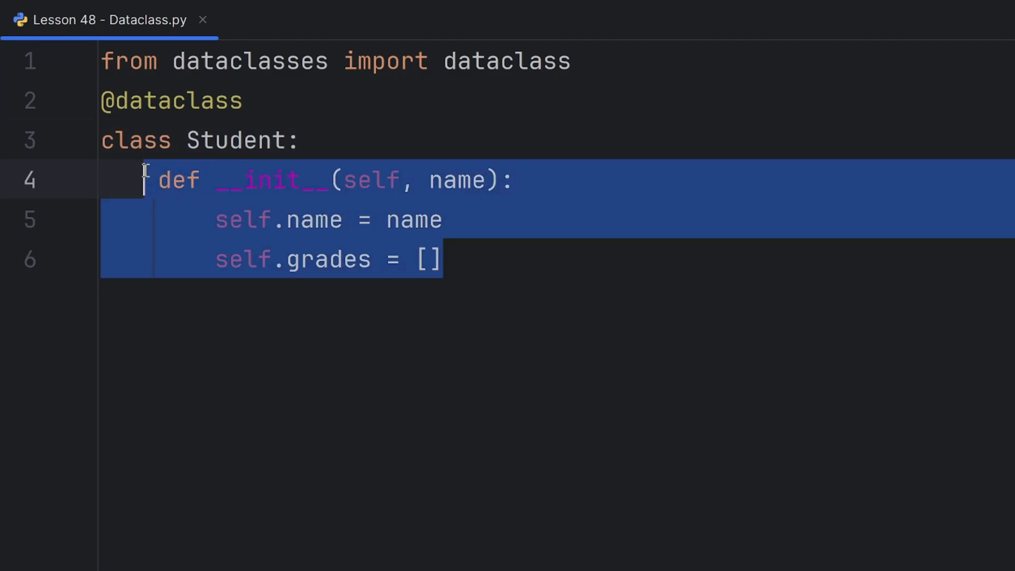
{"action": "key", "text": "Delete"}
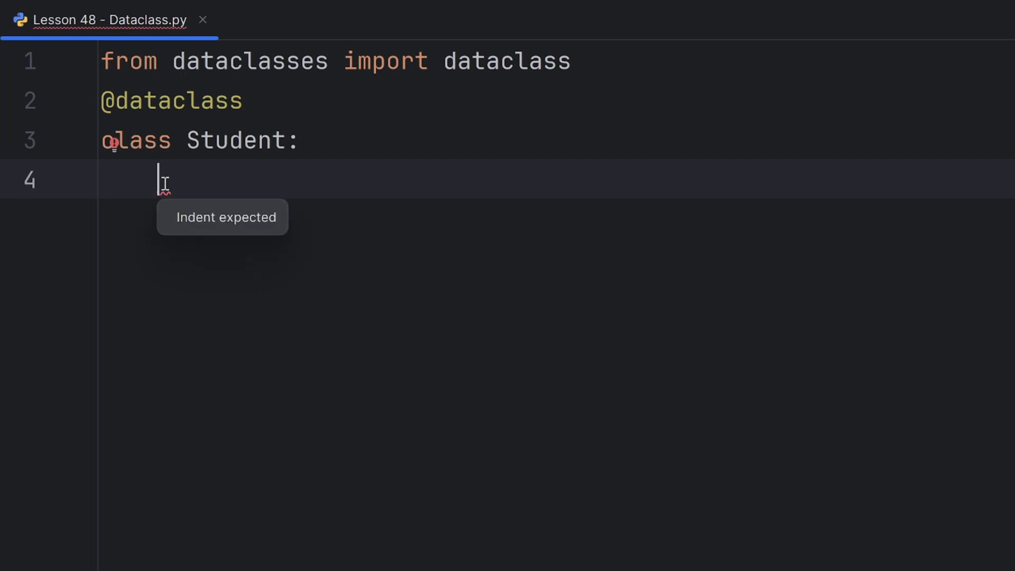
{"action": "type", "text": "n"}
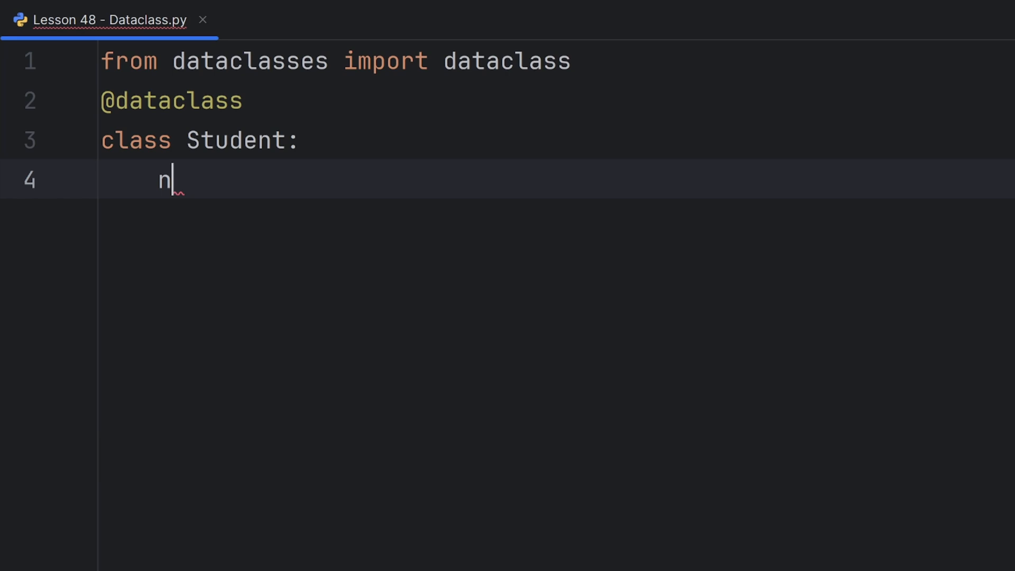
{"action": "type", "text": "ame"}
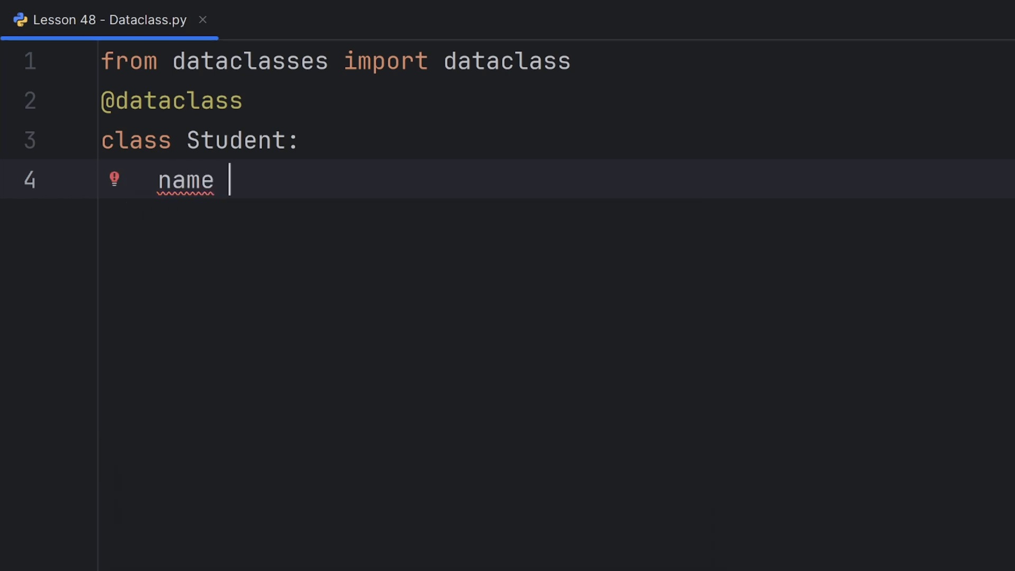
{"action": "type", "text": ":"}
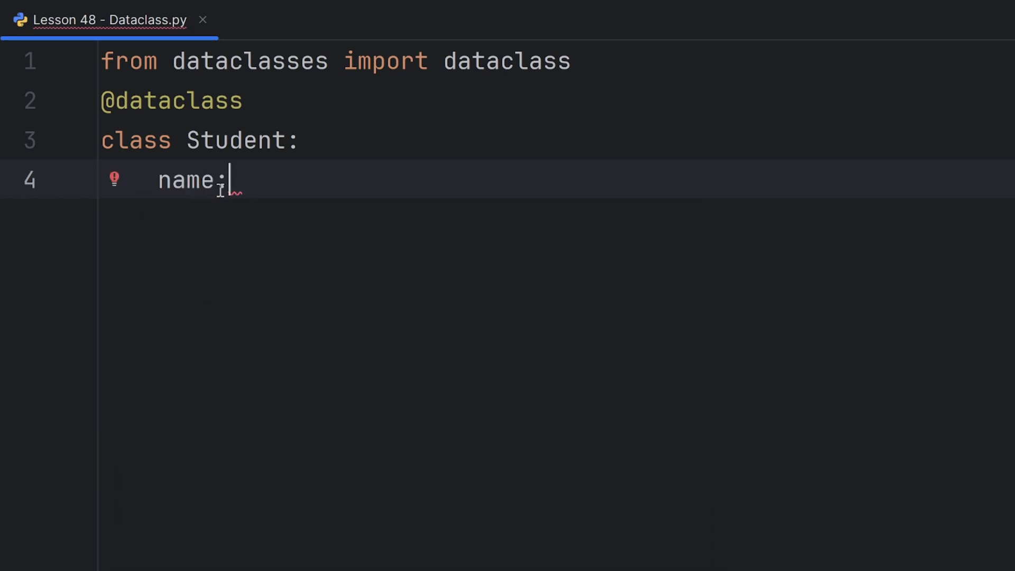
{"action": "key", "text": "Backspace"}
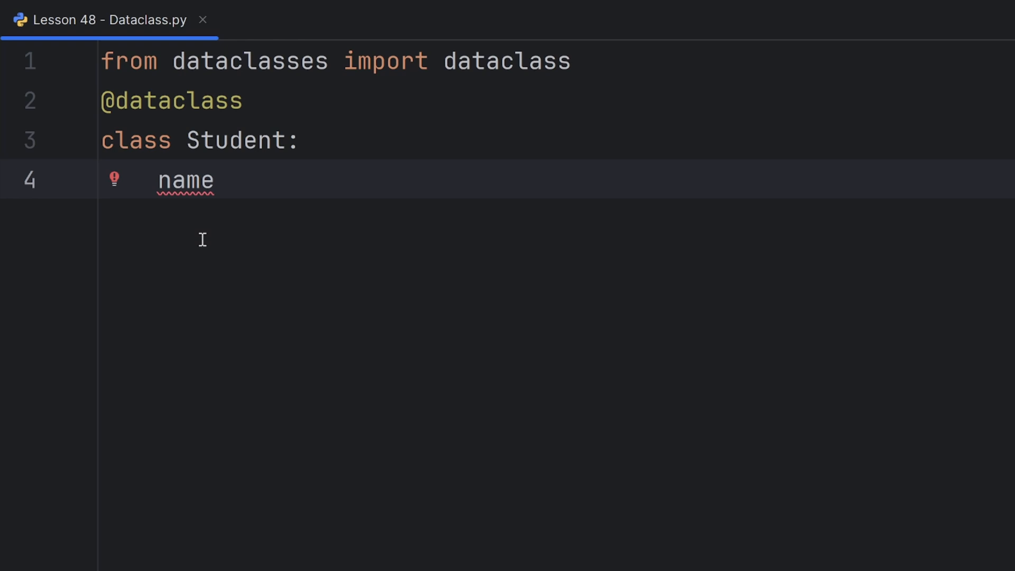
{"action": "type", "text": ";"}
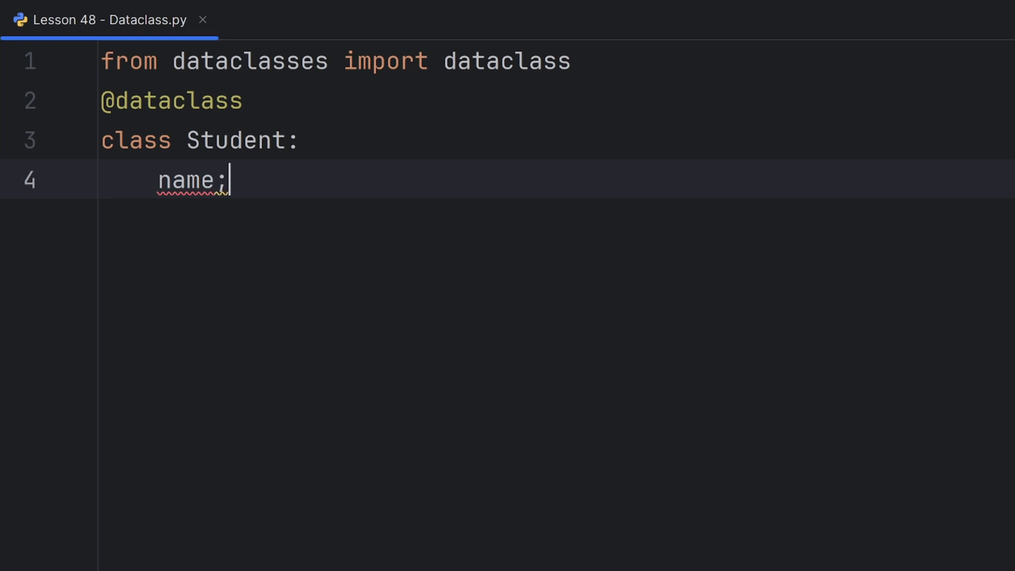
{"action": "type", "text": ":str"}
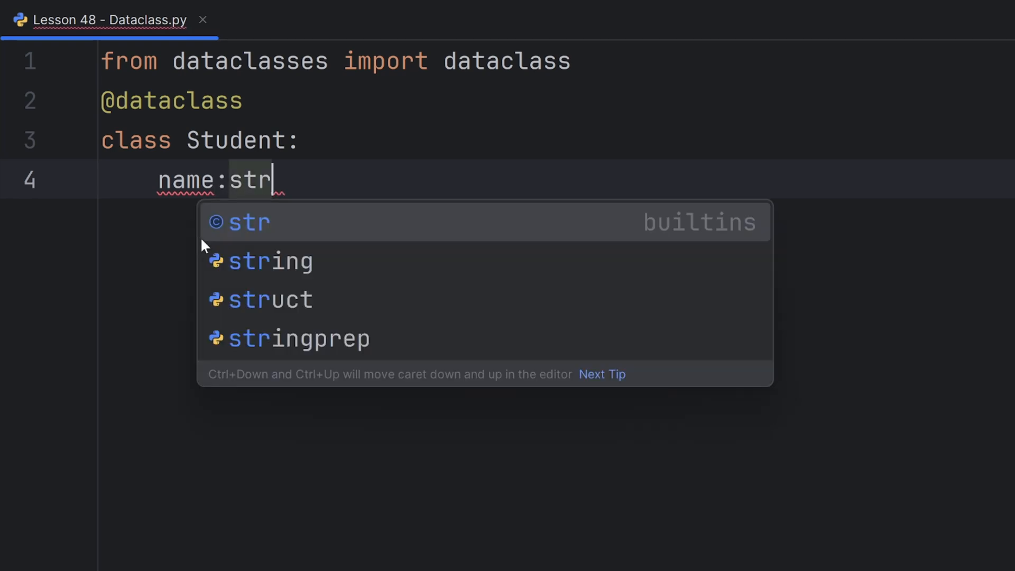
{"action": "key", "text": "Escape"}
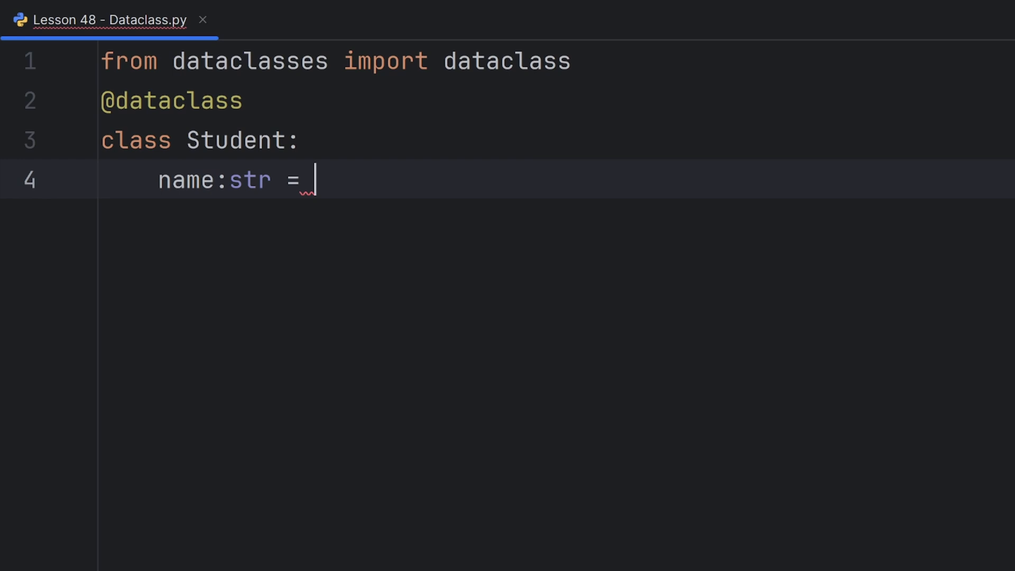
Default name to "Mark" and add the field grades:list = []
{"action": "type", "text": "\"mark\""}
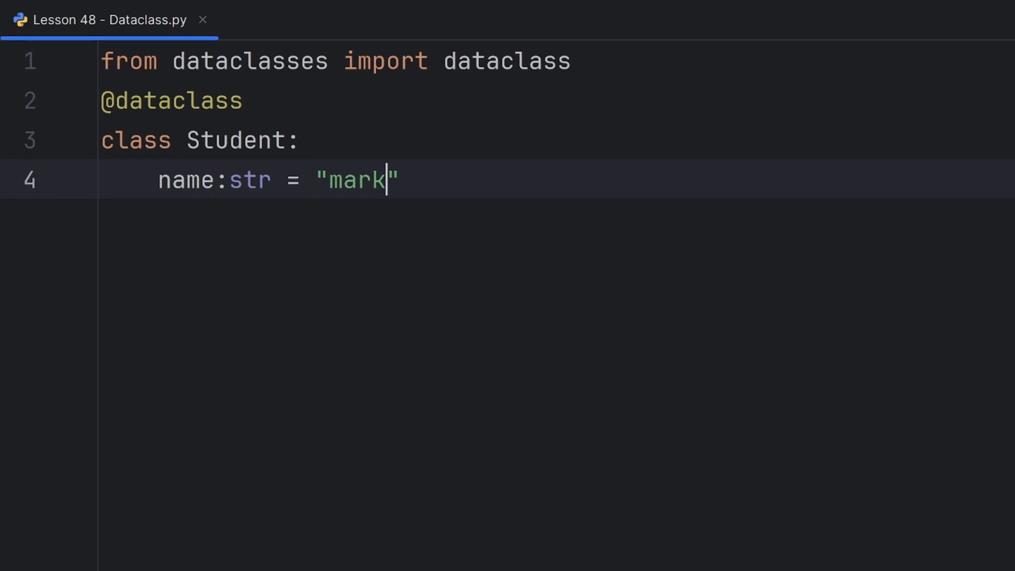
{"action": "type", "text": "Mark"}
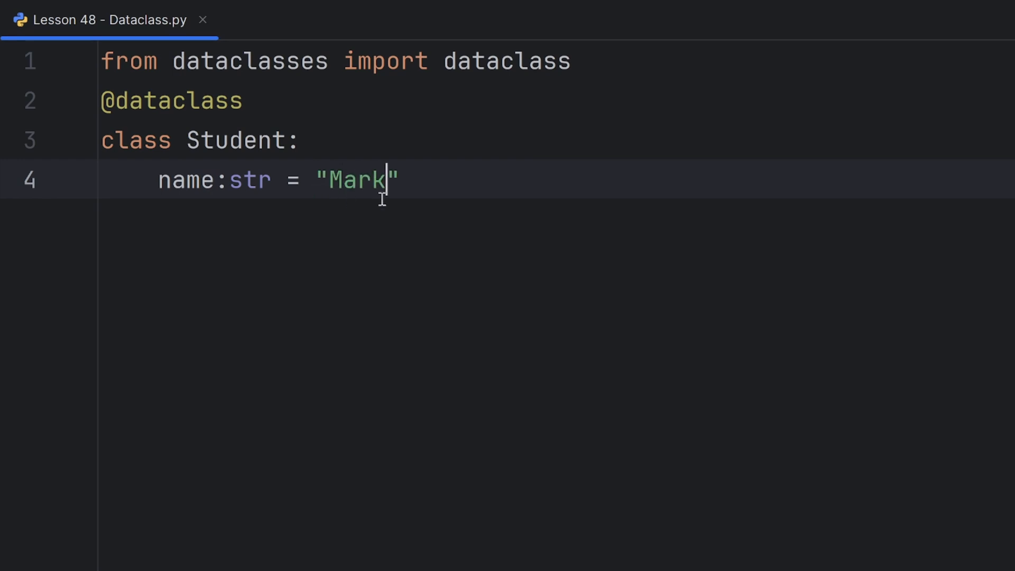
{"action": "type", "text": "grade"}
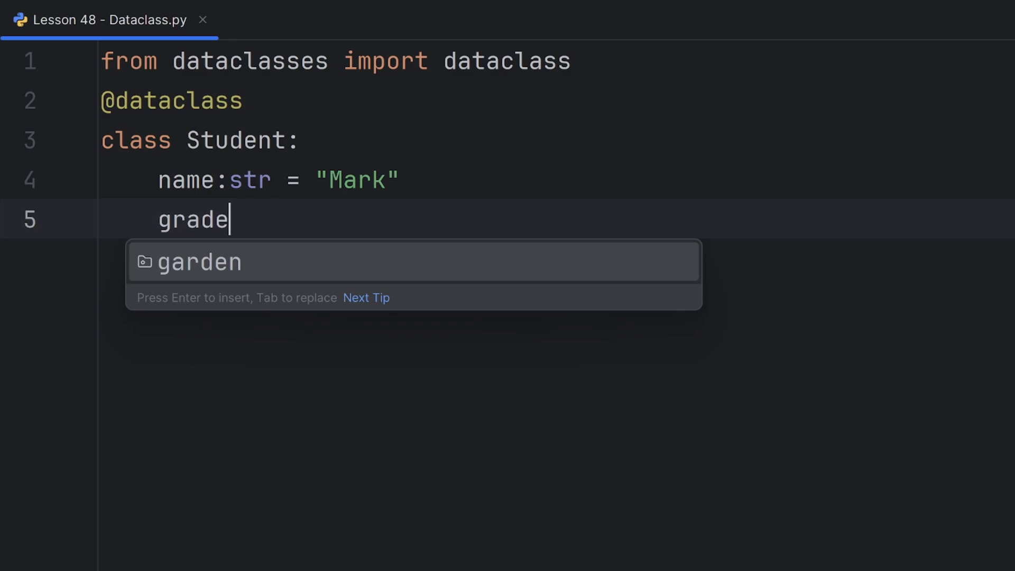
{"action": "type", "text": "s:list ="}
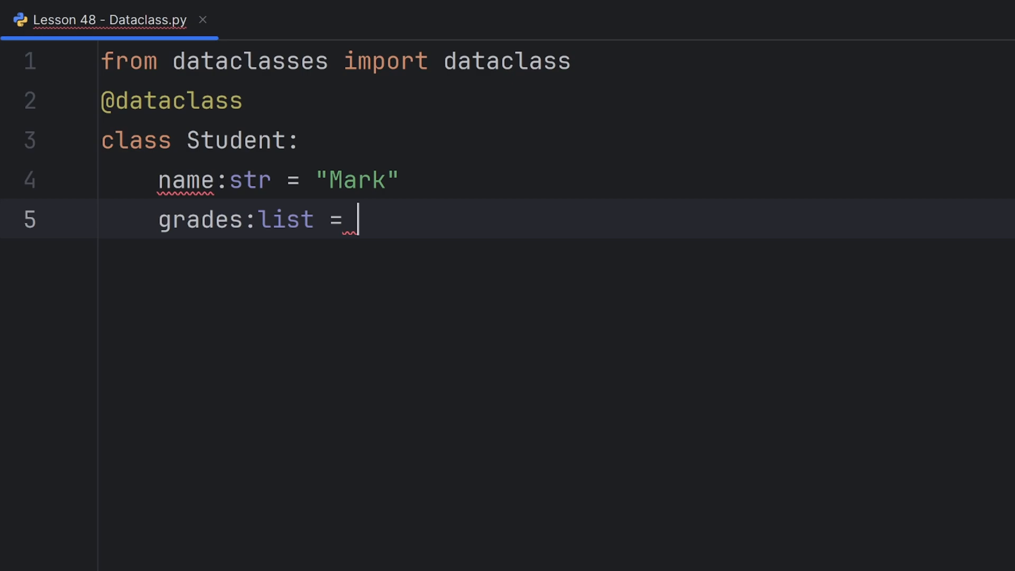
{"action": "type", "text": "[]"}
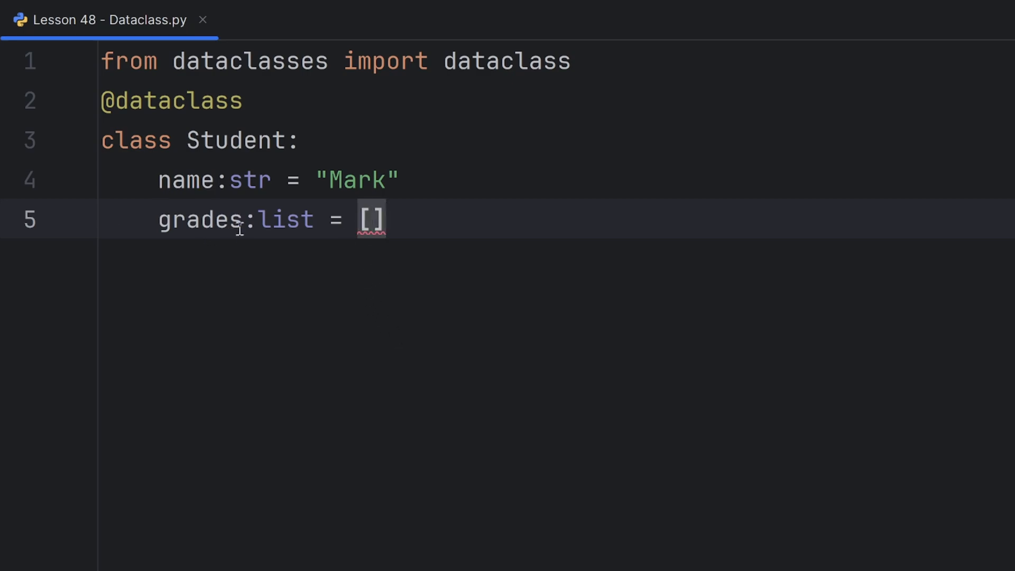
Import field from dataclasses and default grades to field(default_factory=list)
{"action": "double_click", "coordinate": [369, 219]}
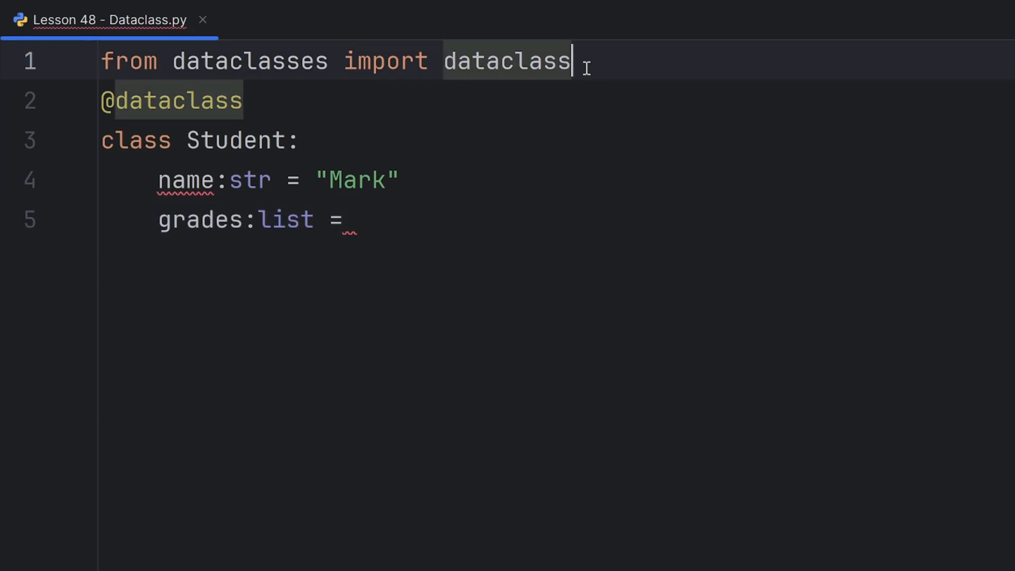
{"action": "type", "text": ",filed"}
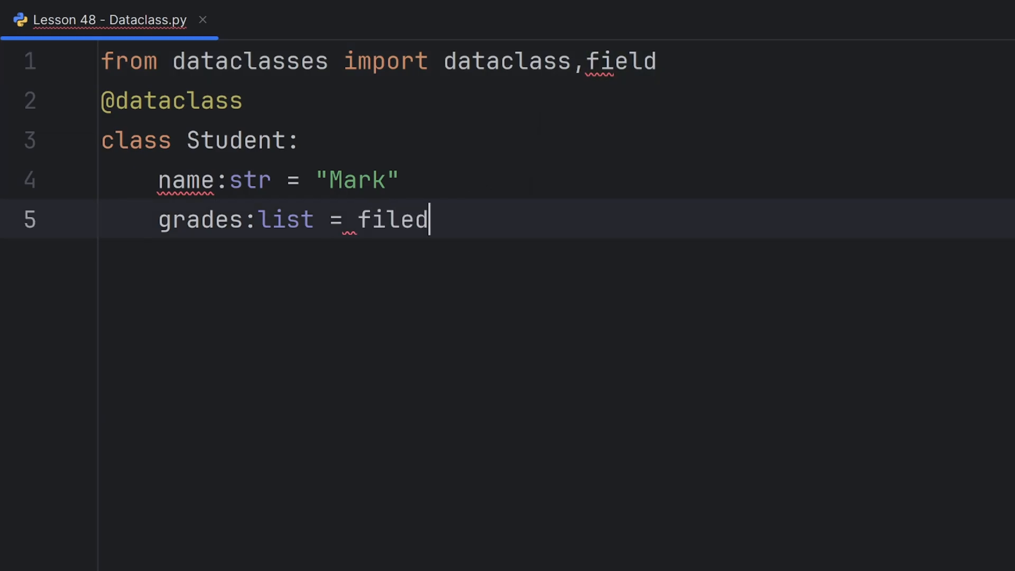
{"action": "type", "text": "()"}
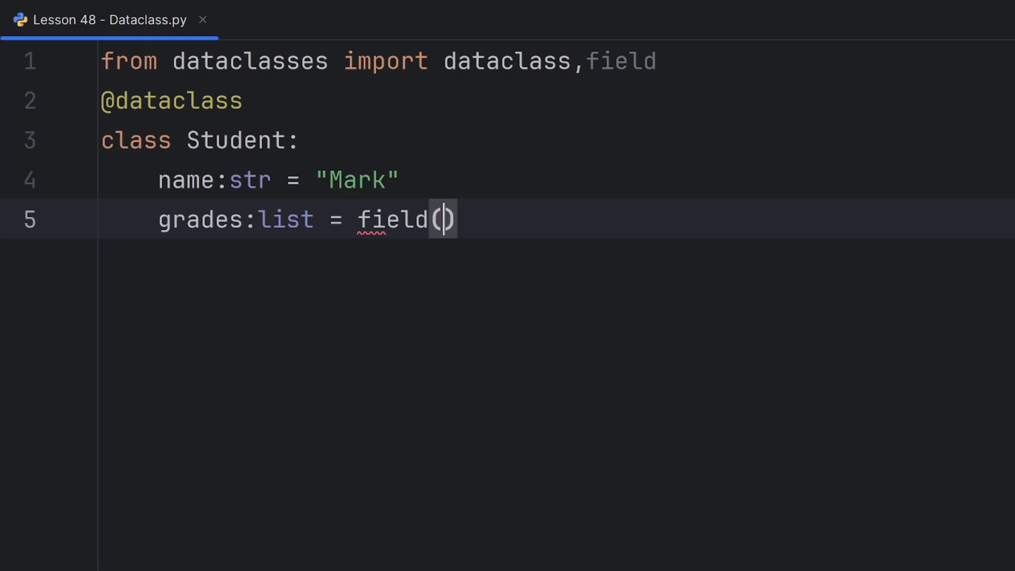
{"action": "left_click", "coordinate": [442, 218]}
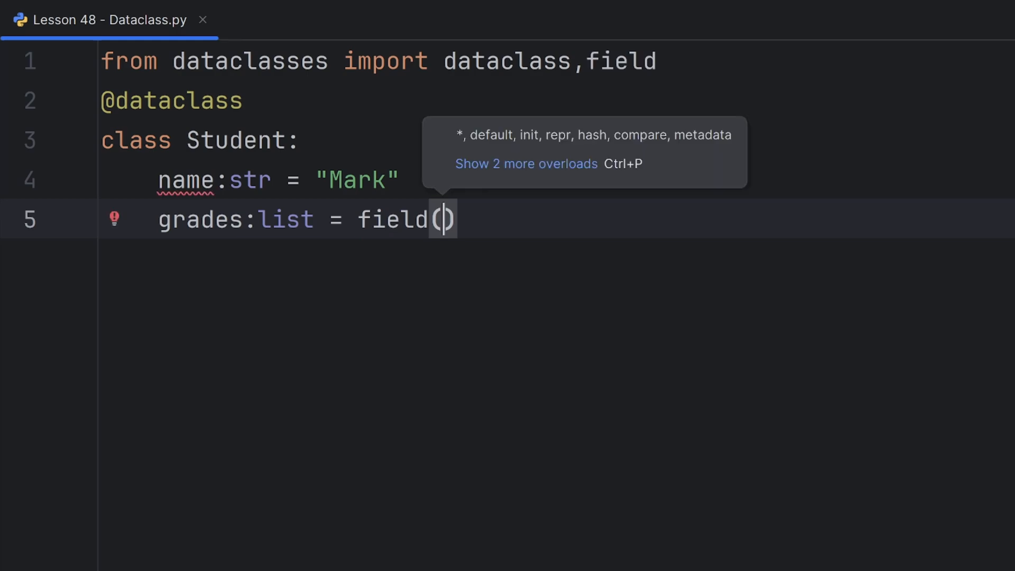
{"action": "type", "text": "d"}
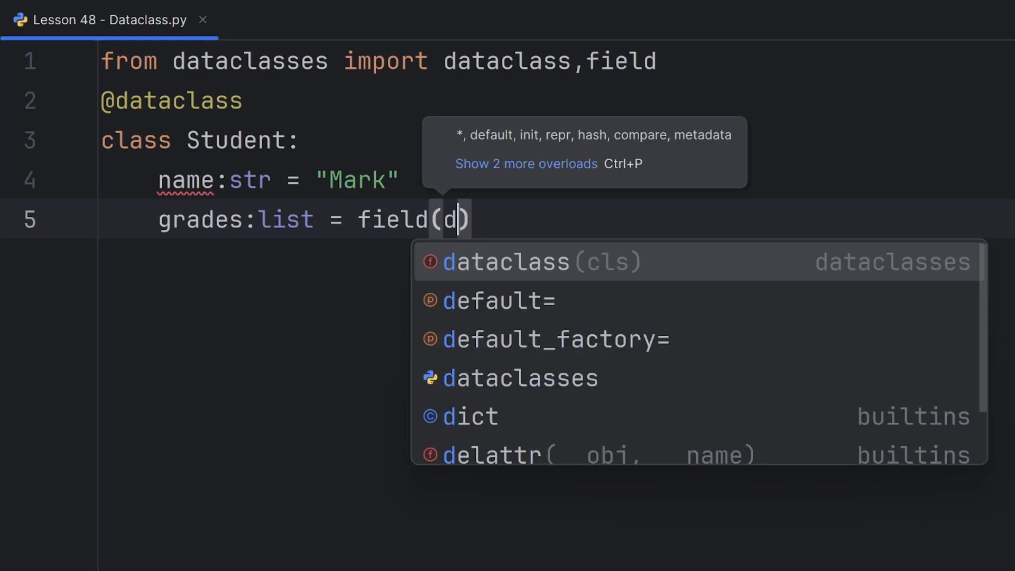
{"action": "left_click", "coordinate": [553, 340]}
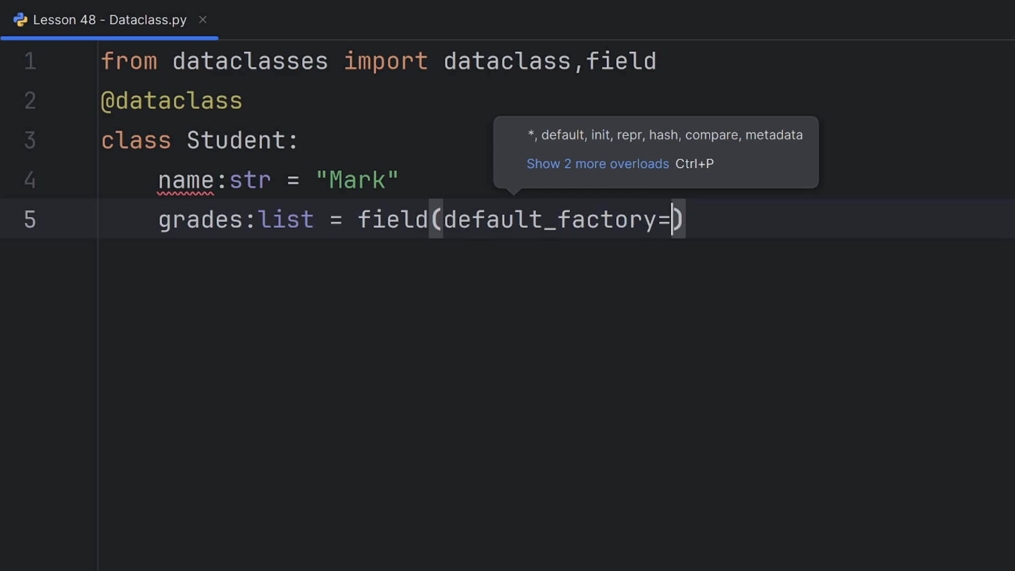
{"action": "type", "text": "list"}
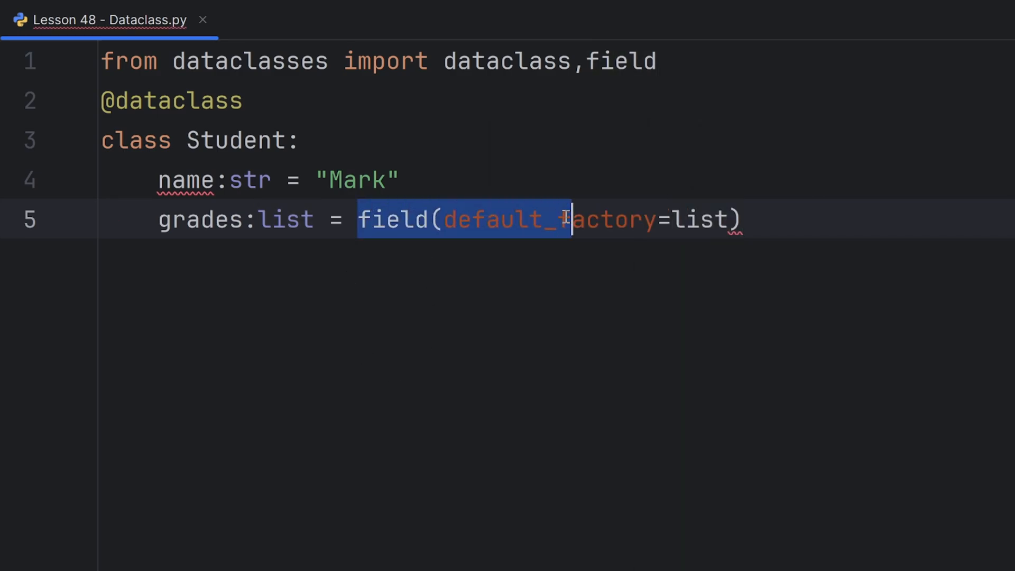
Check the grades, default_factory and list names, then add a line below the class
{"action": "double_click", "coordinate": [197, 219]}
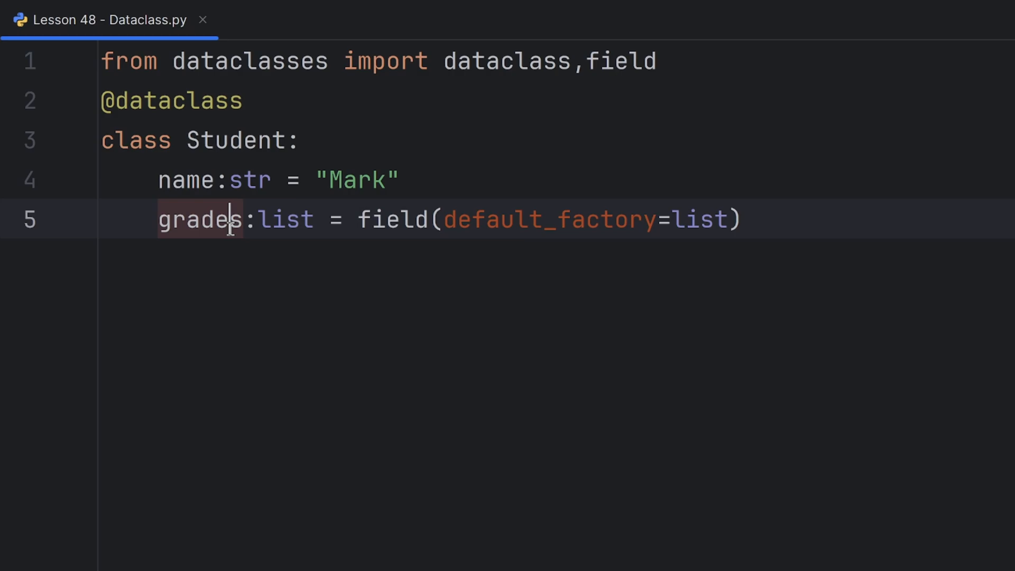
{"action": "double_click", "coordinate": [548, 219]}
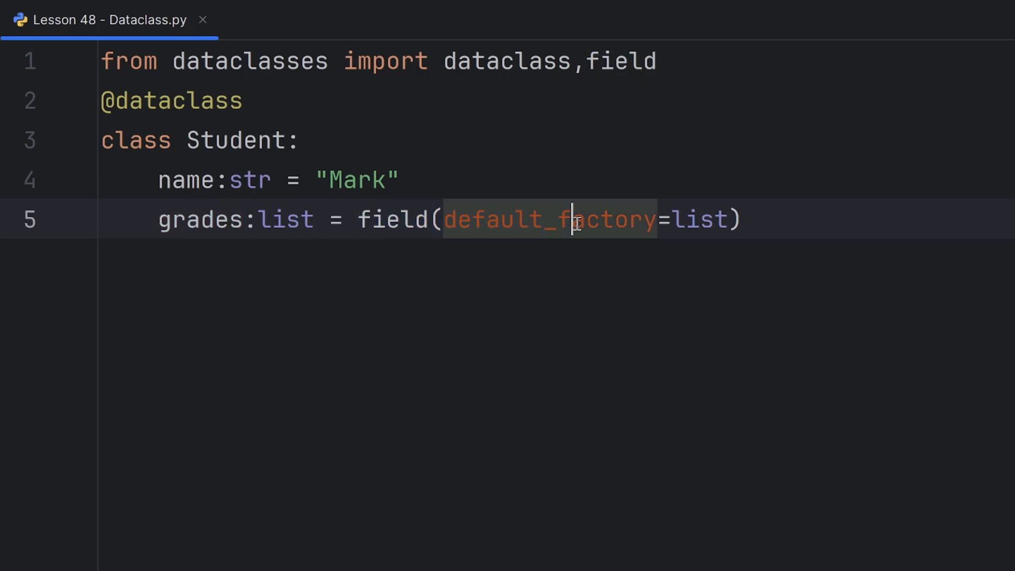
{"action": "double_click", "coordinate": [695, 220]}
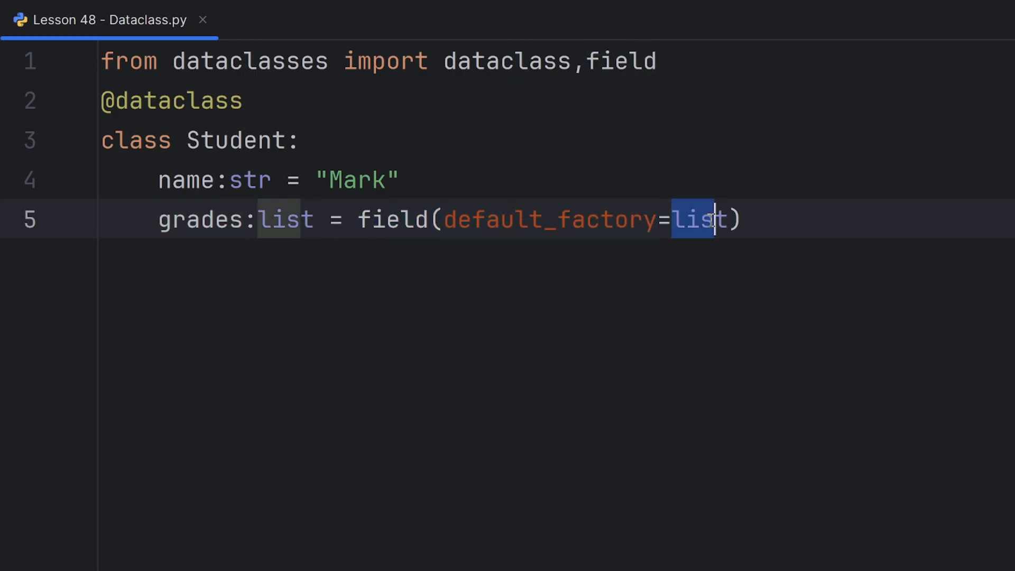
{"action": "left_click", "coordinate": [744, 219]}
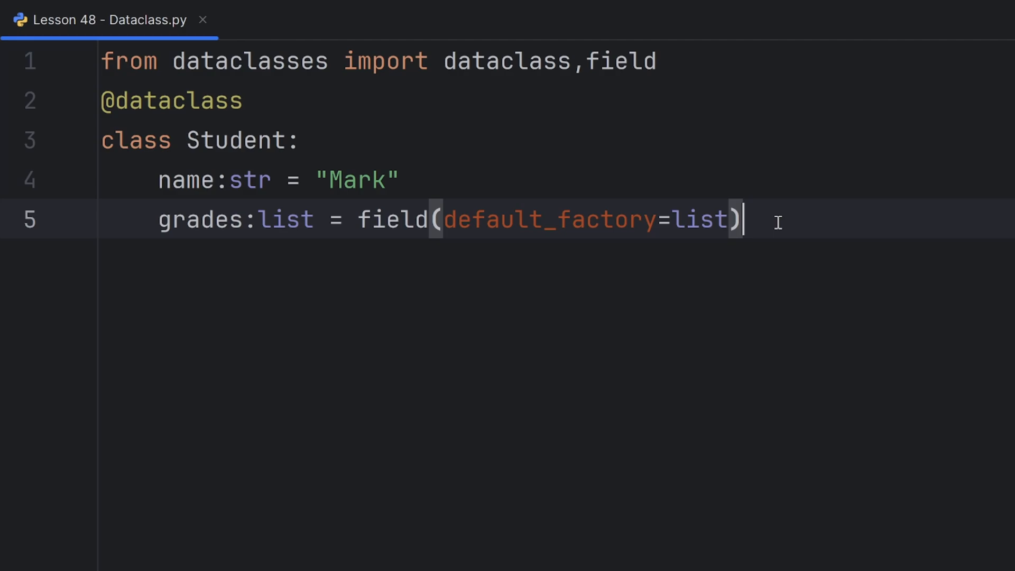
{"action": "key", "text": "enter"}
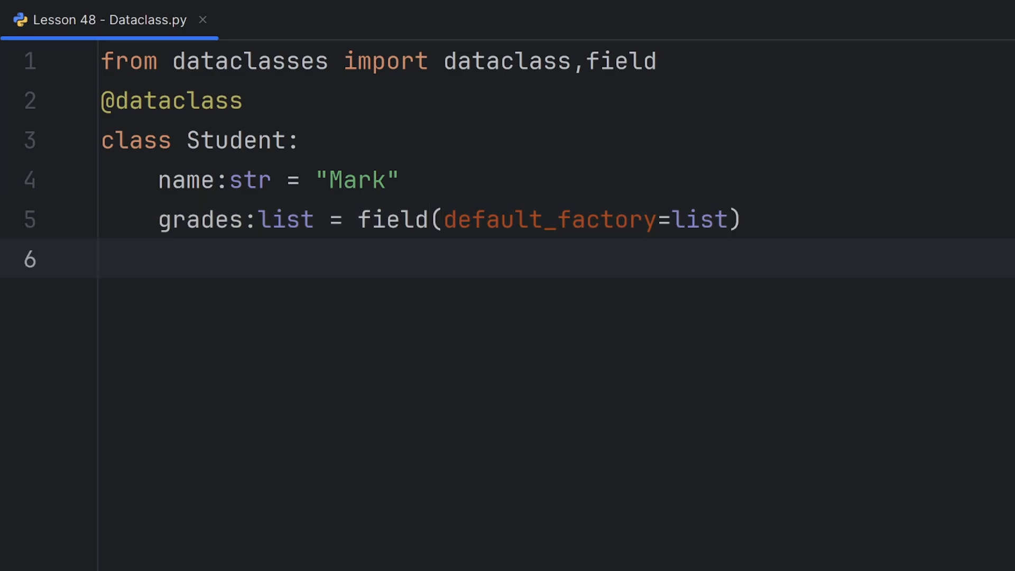
Create the instance s1 = Student("Alice")
{"action": "type", "text": "s1"}
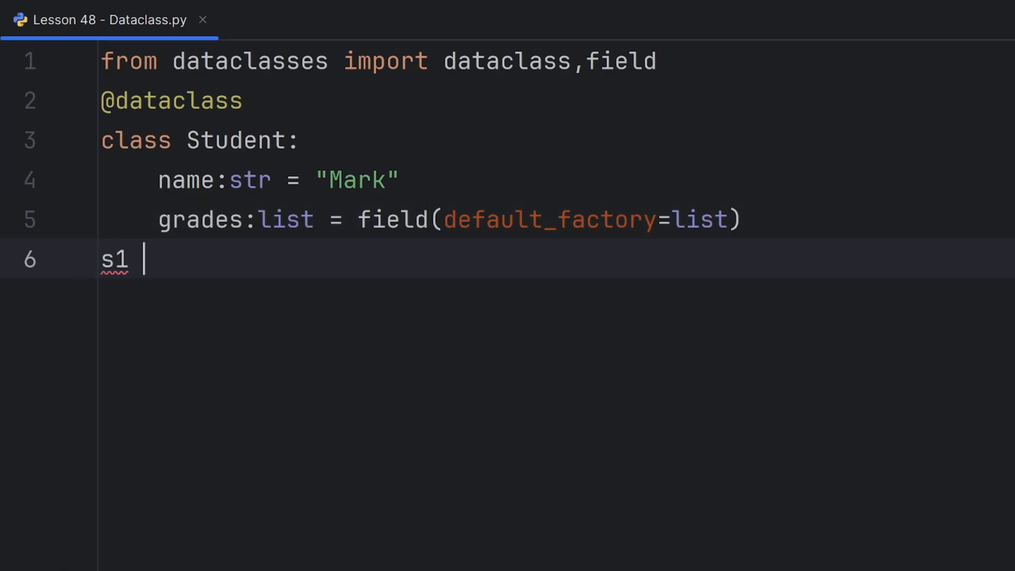
{"action": "type", "text": "= Student("}
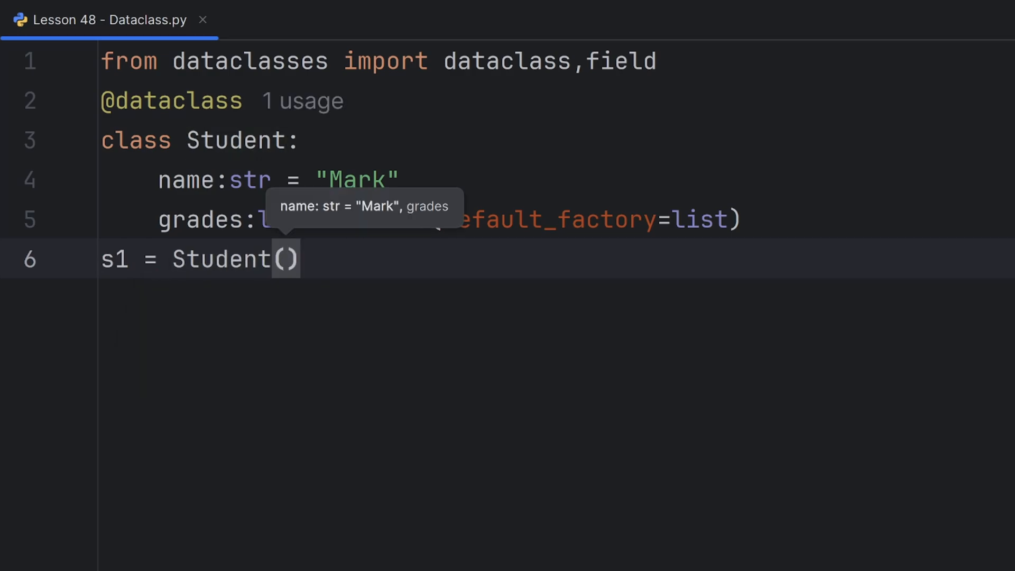
{"action": "type", "text": "\"N\""}
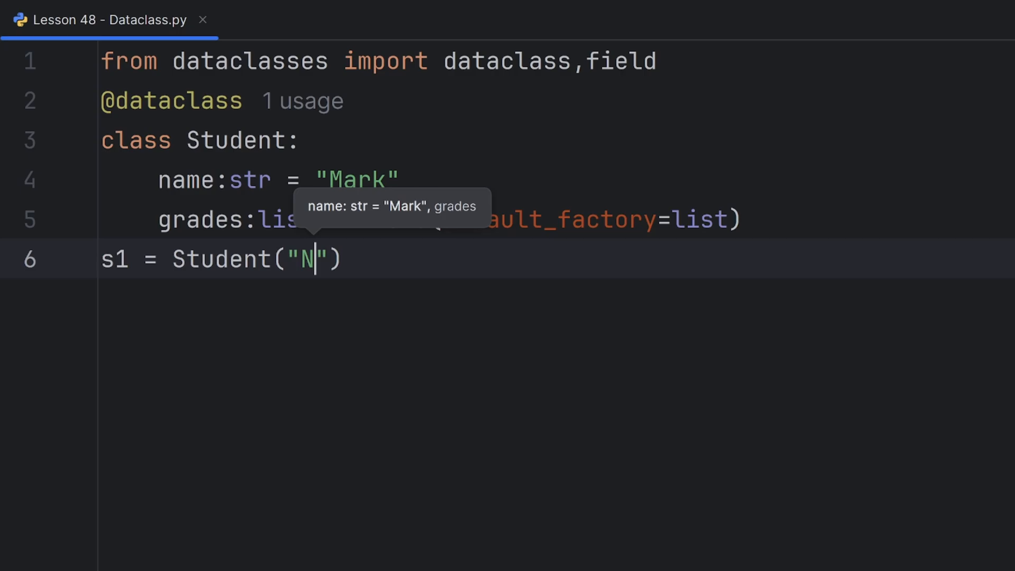
{"action": "type", "text": "Alice"}
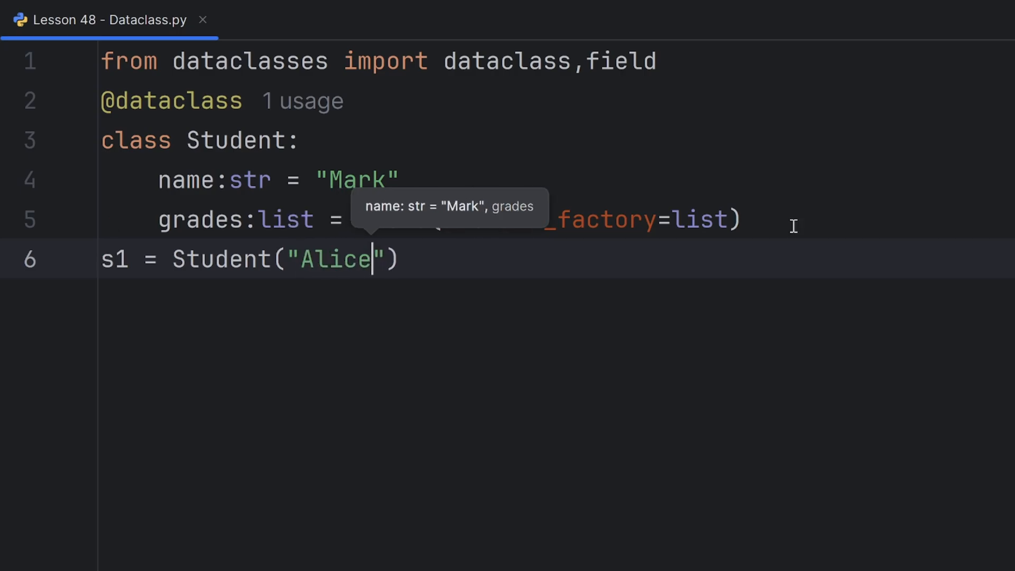
Create s2 = Student(), fixing the Studnet typo, and call s2.grades.append(10)
{"action": "type", "text": "s2"}
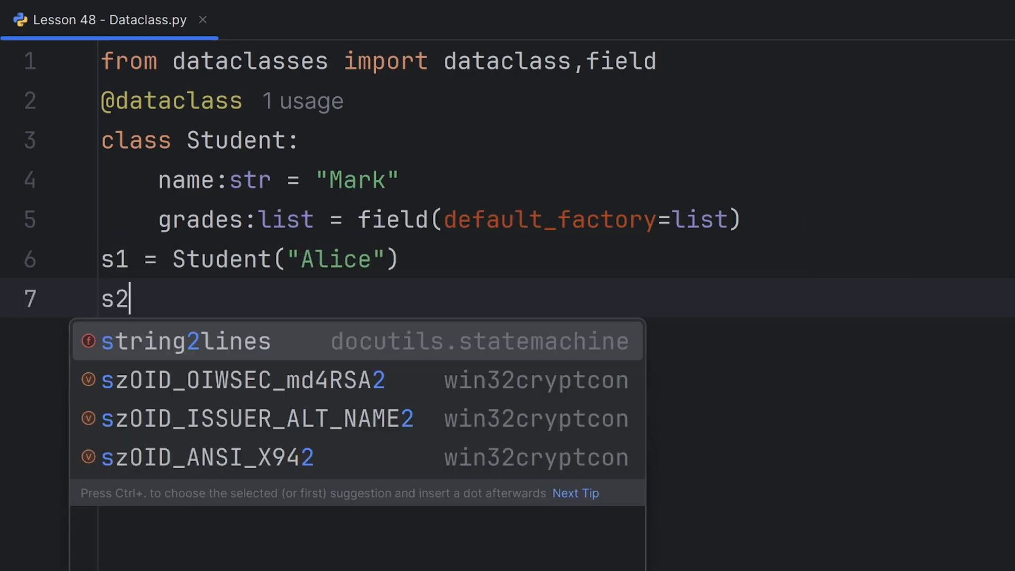
{"action": "type", "text": "= Studne"}
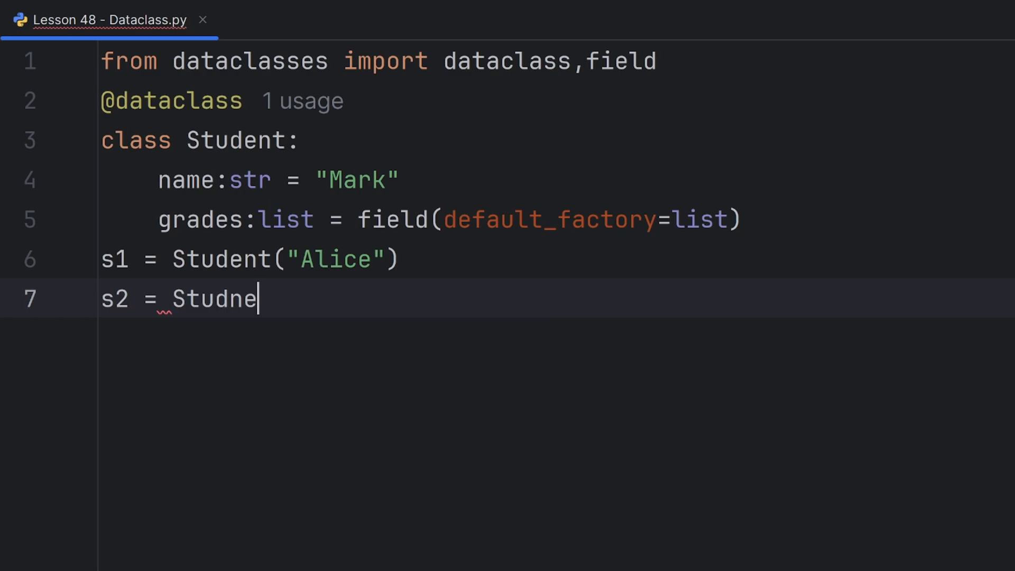
{"action": "type", "text": "t()"}
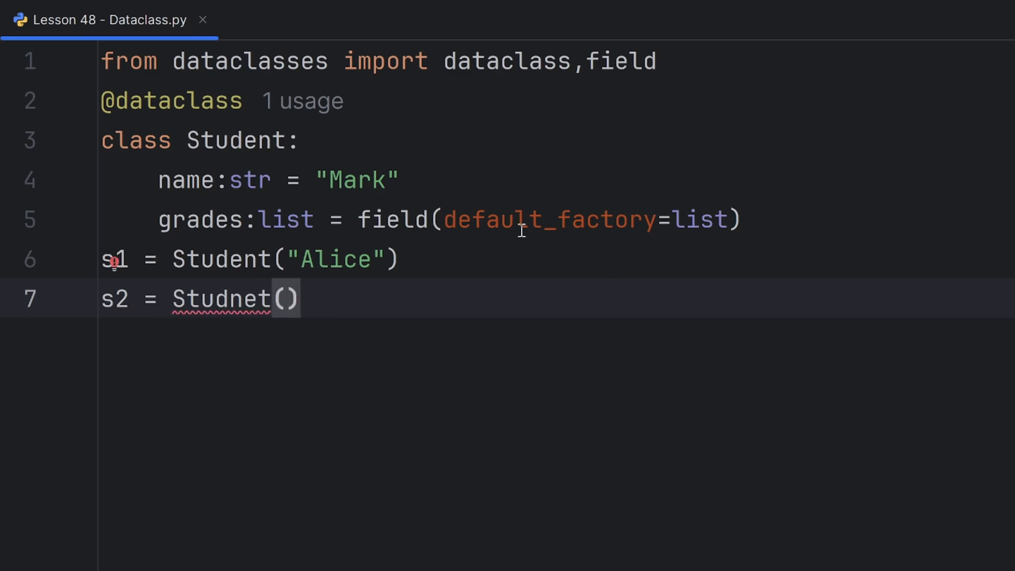
{"action": "left_click", "coordinate": [232, 298]}
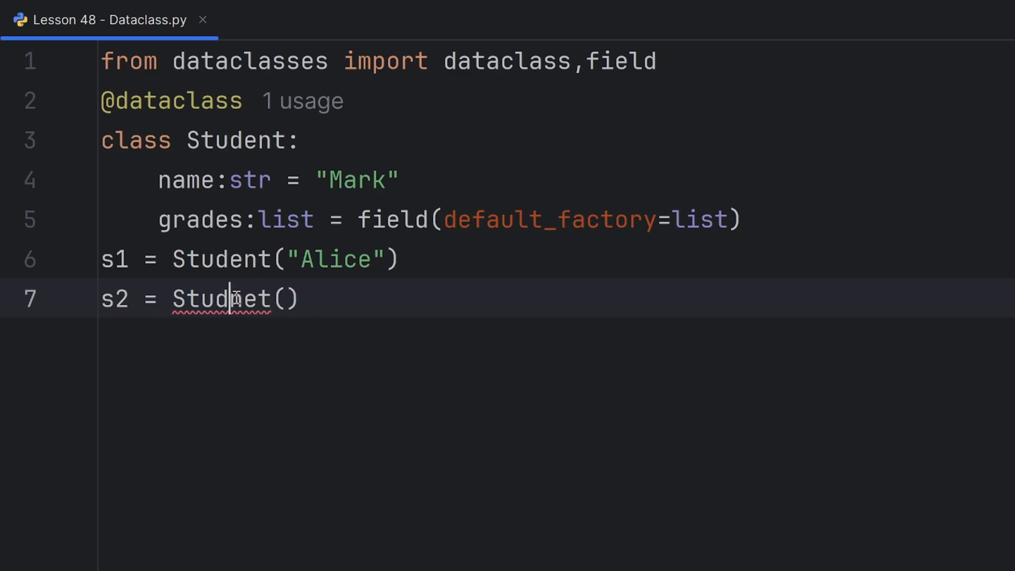
{"action": "key", "text": "Backspace"}
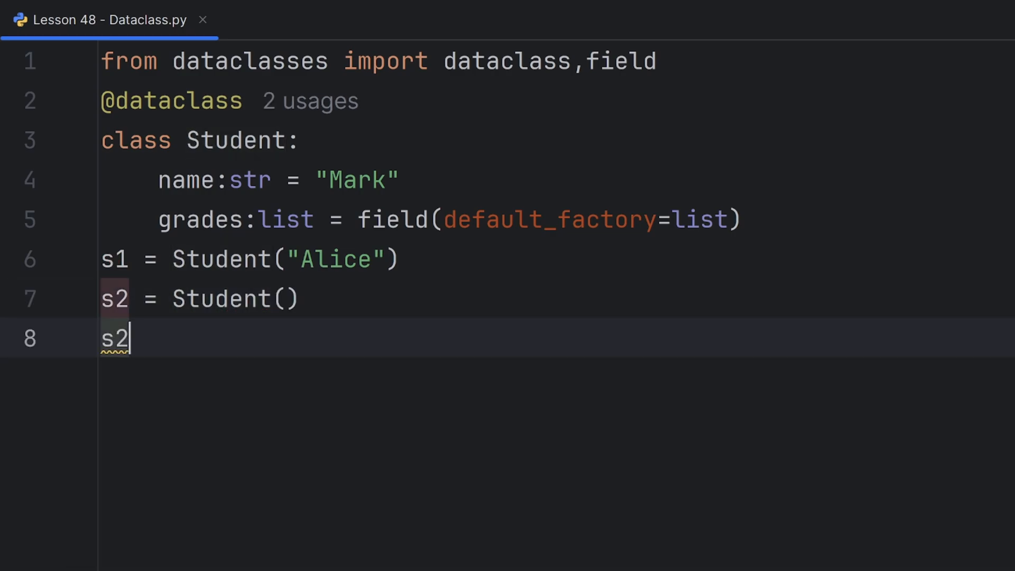
{"action": "type", "text": ".gra"}
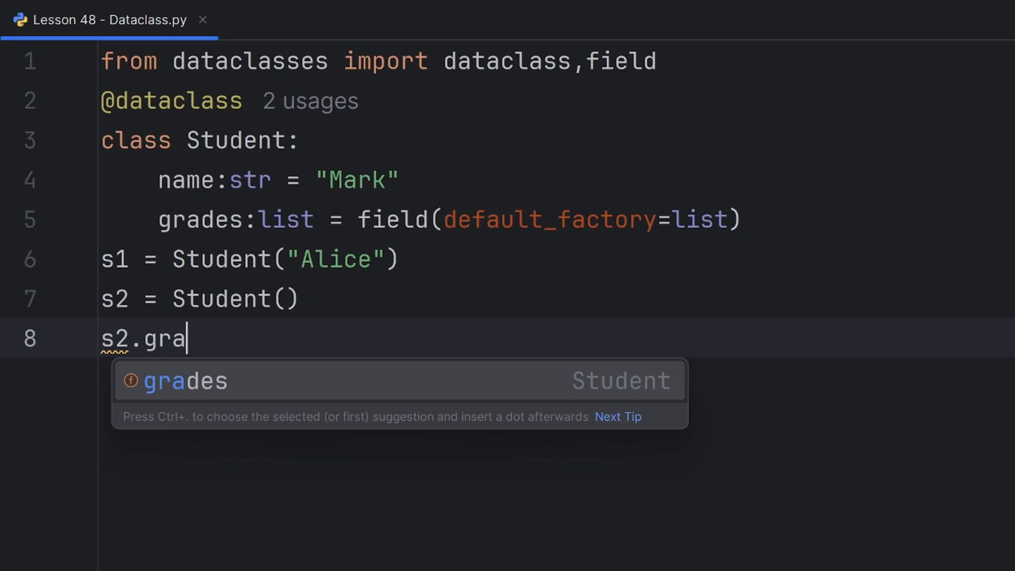
{"action": "type", "text": "des.append(10"}
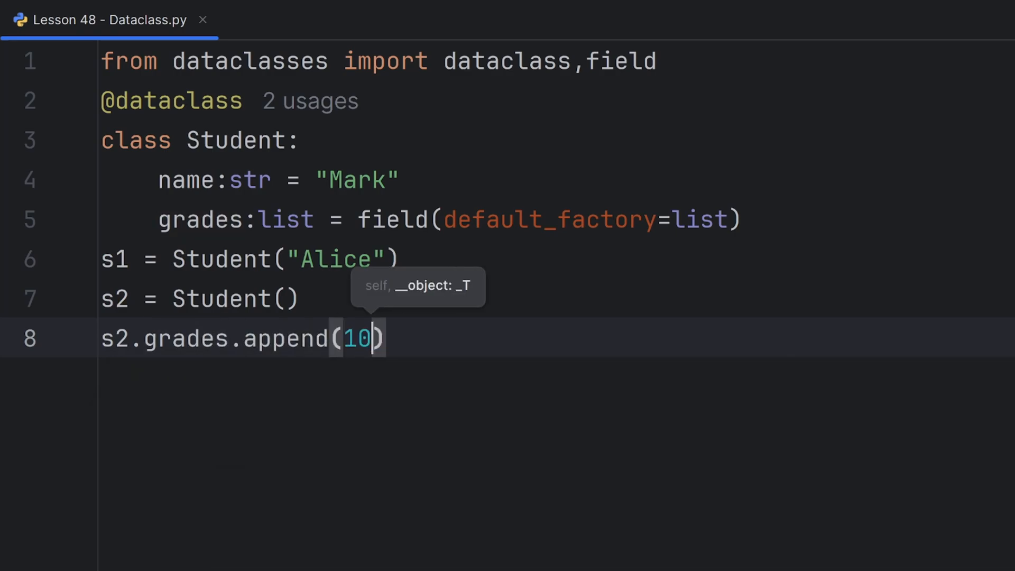
{"action": "type", "text": "print(s1"}
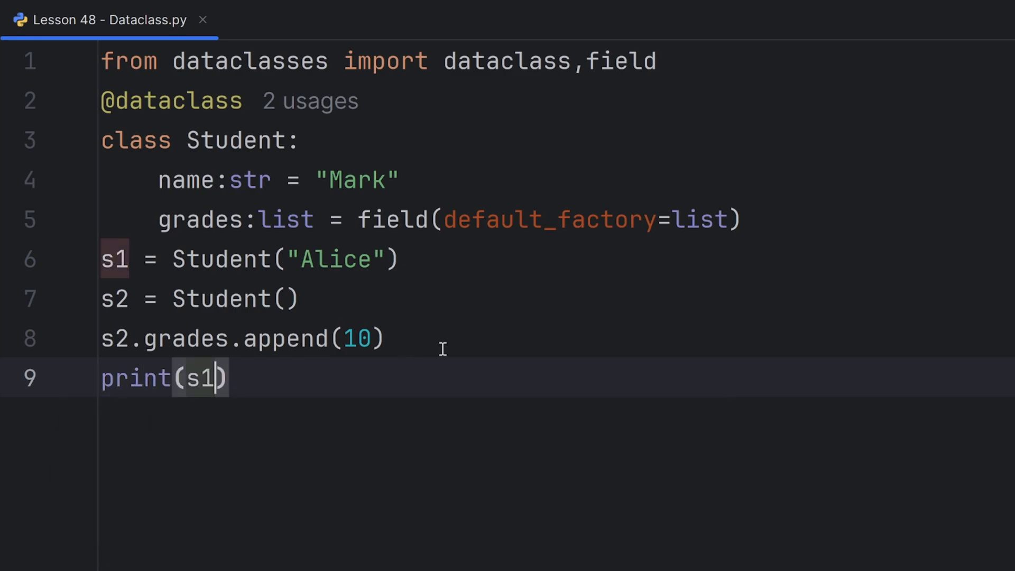
Finish print(s1), then add print(s2) and print(s1 == s2, s1 > s2)
{"action": "key", "text": "enter"}
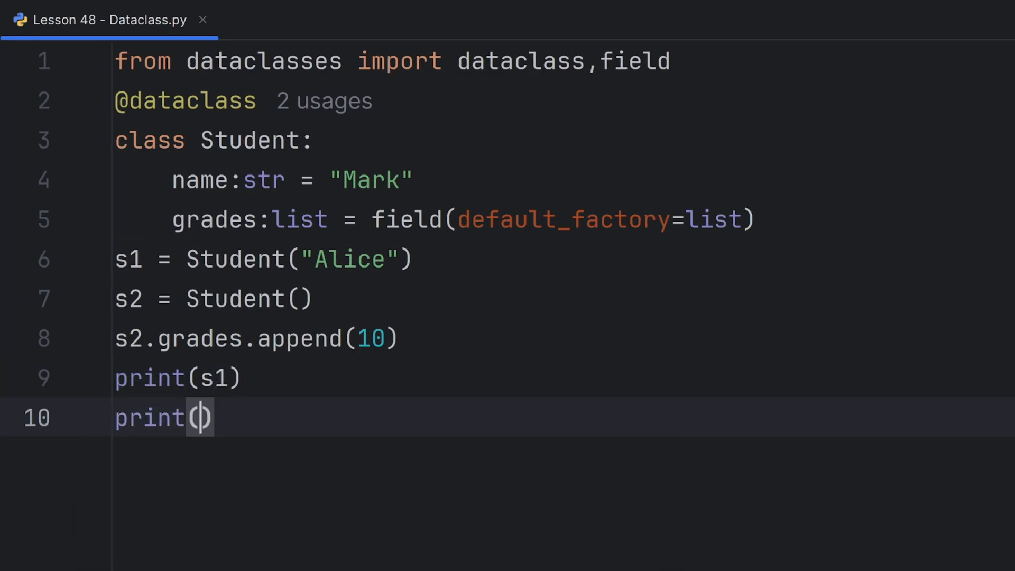
{"action": "type", "text": "s2"}
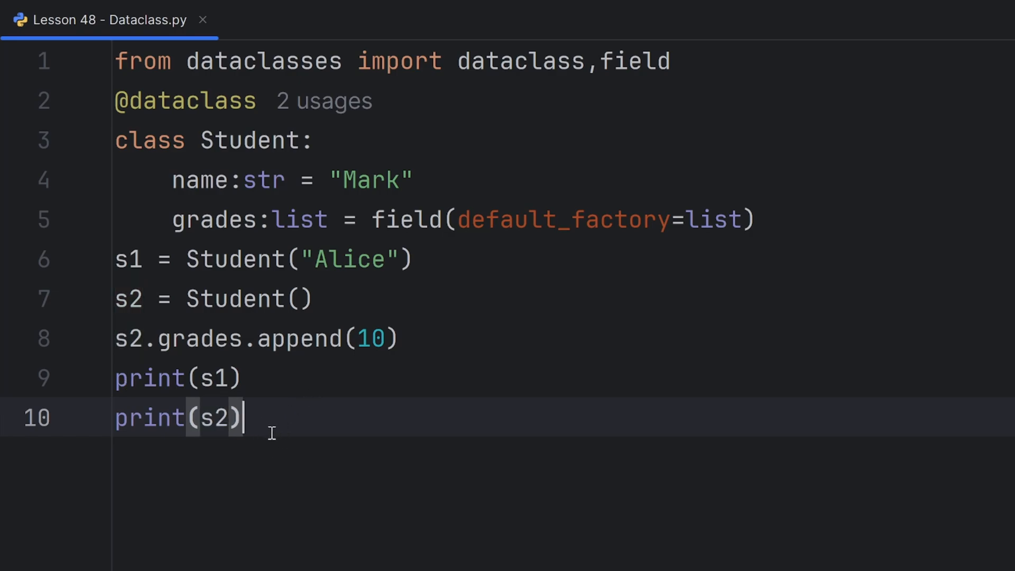
{"action": "key", "text": "Enter"}
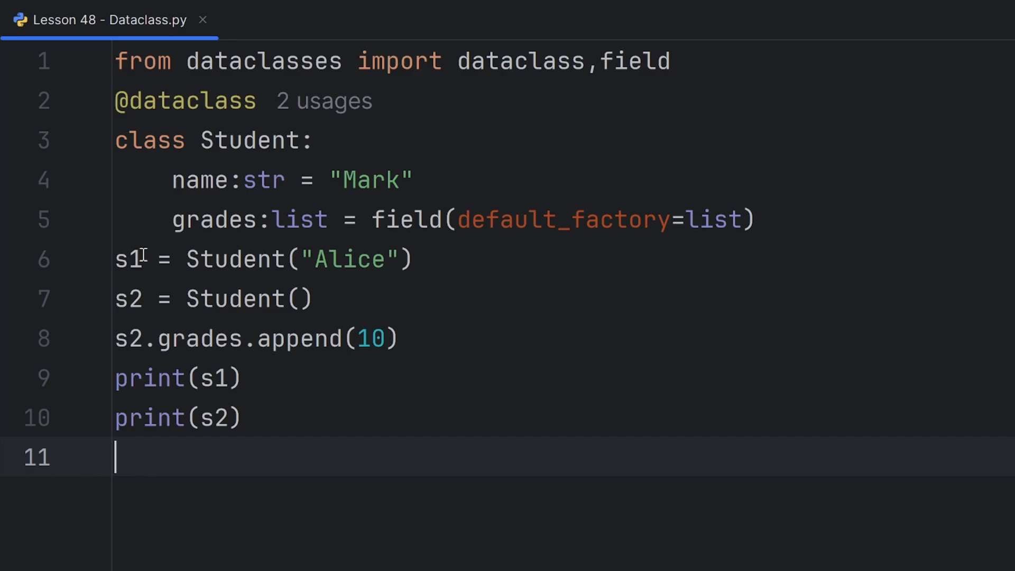
{"action": "mouse_move", "coordinate": [146, 461]}
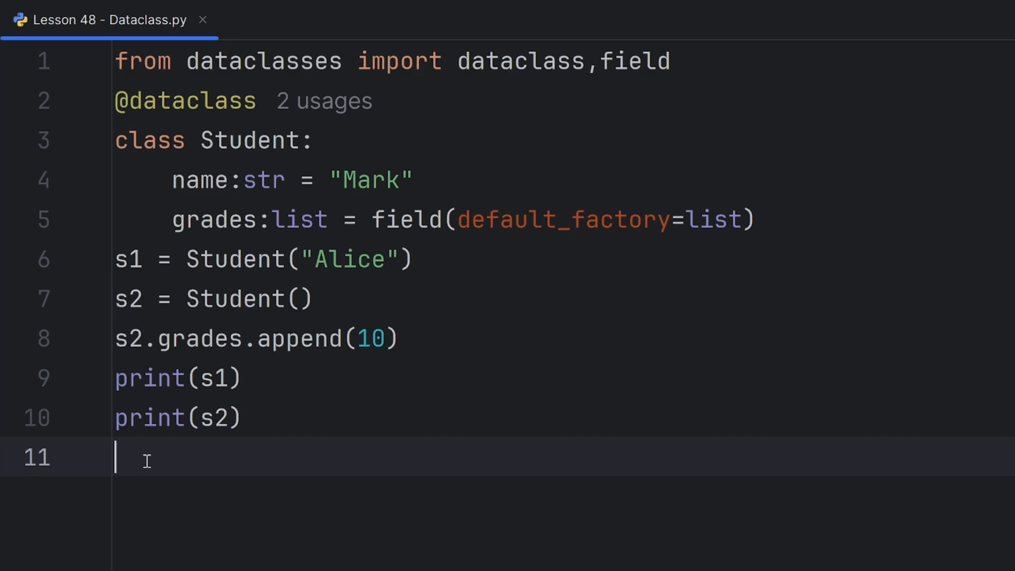
{"action": "type", "text": "print(s1)"}
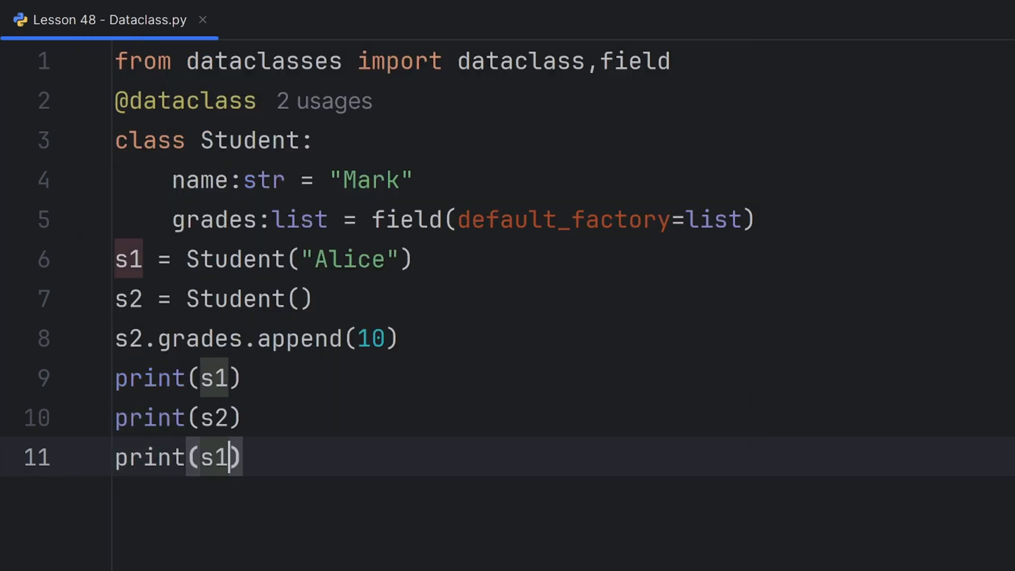
{"action": "type", "text": "== s2"}
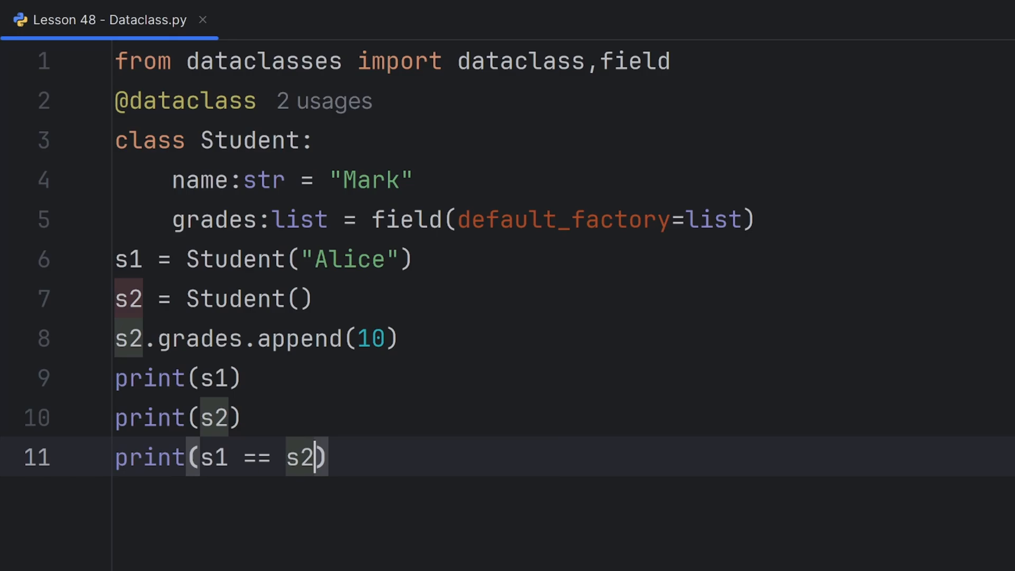
{"action": "type", "text": ","}
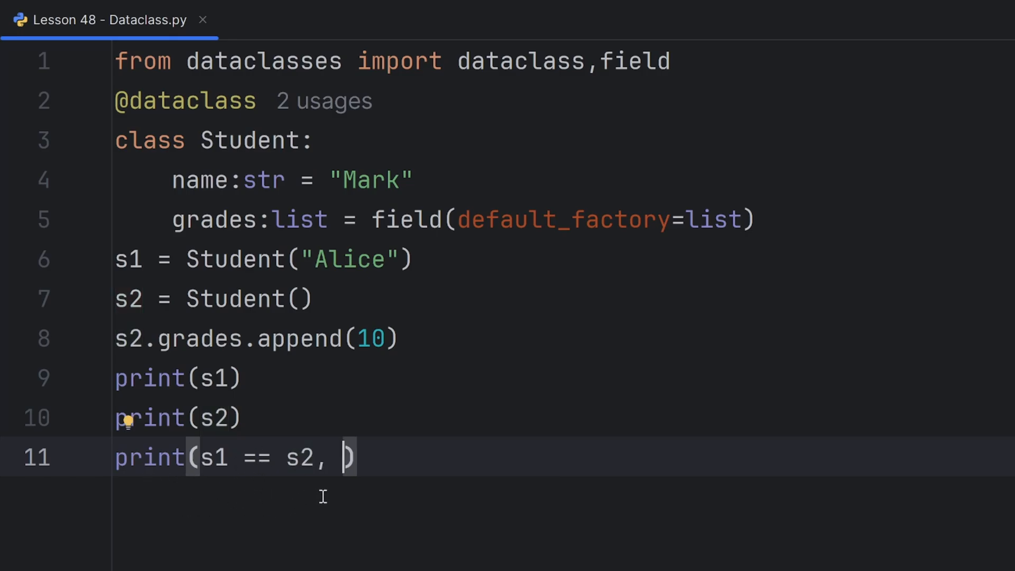
{"action": "type", "text": "s1 >"}
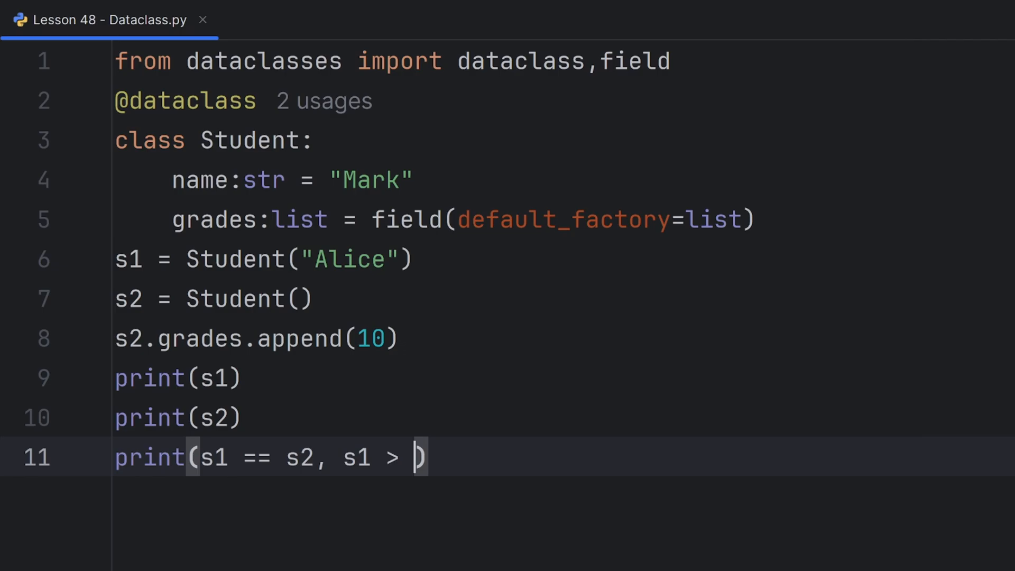
{"action": "type", "text": "s2"}
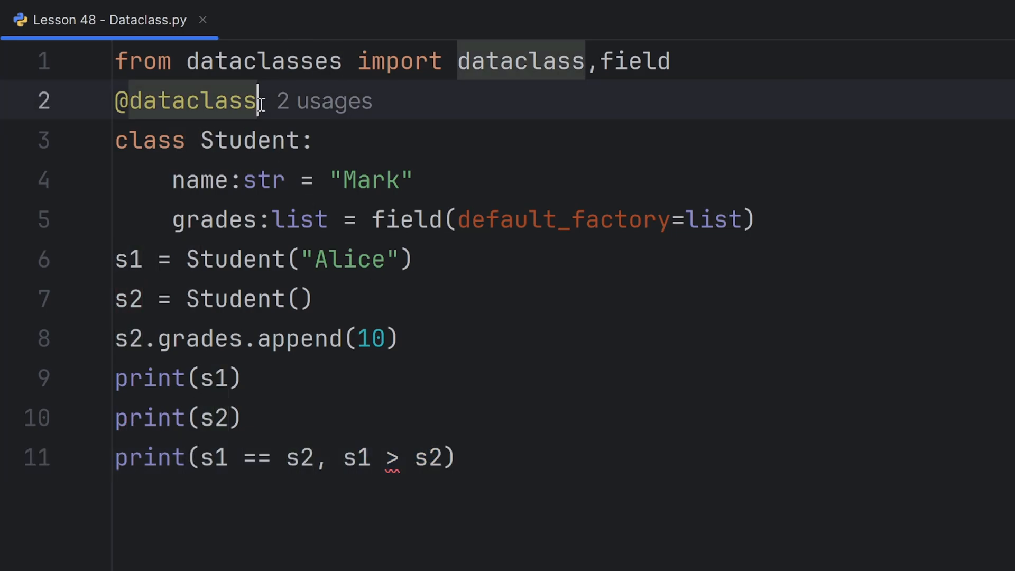
{"action": "type", "text": "()"}
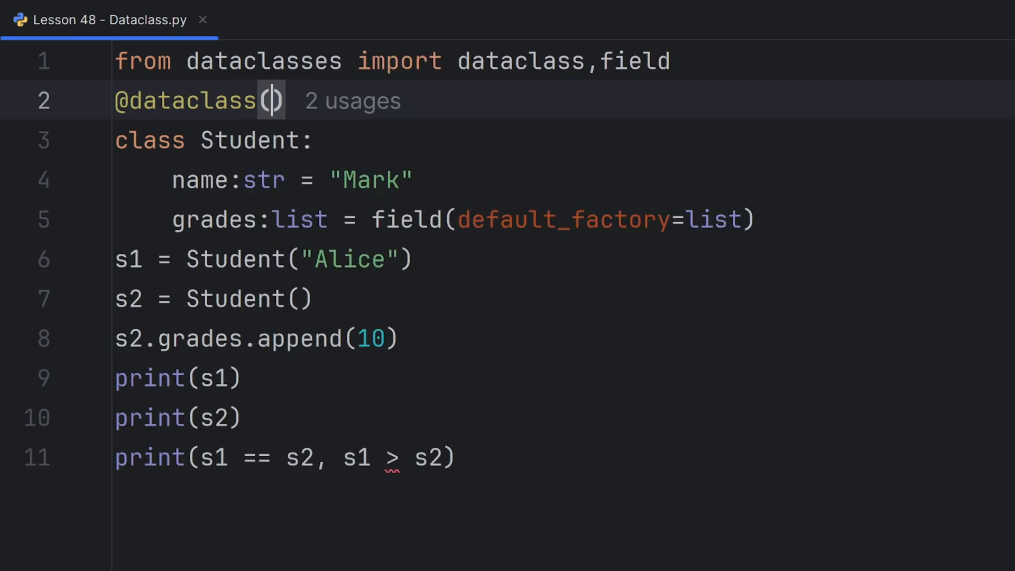
{"action": "type", "text": "ored"}
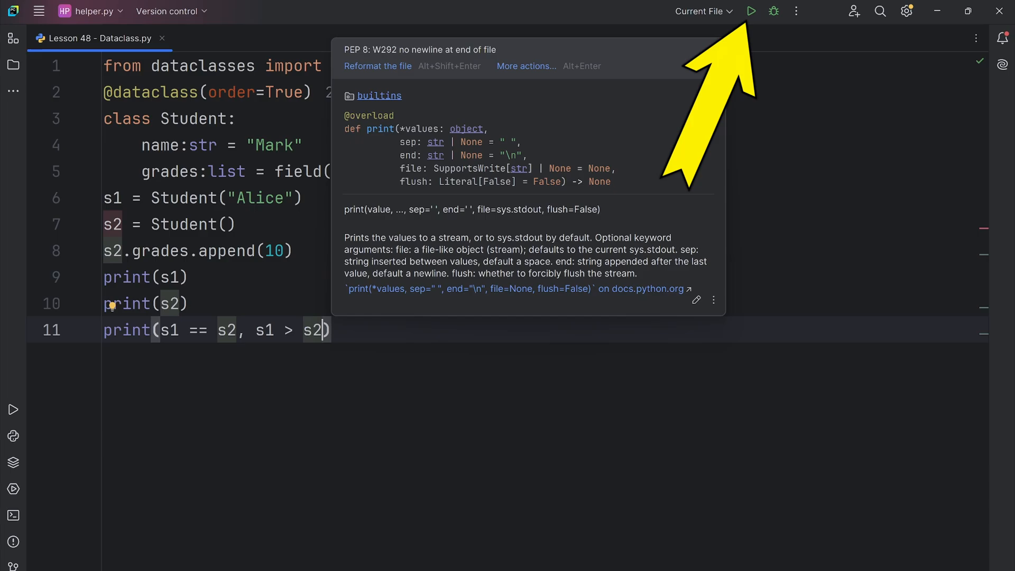
Run the script, showing Alice and Mark students and False False in the Run panel
{"action": "left_click", "coordinate": [750, 11]}
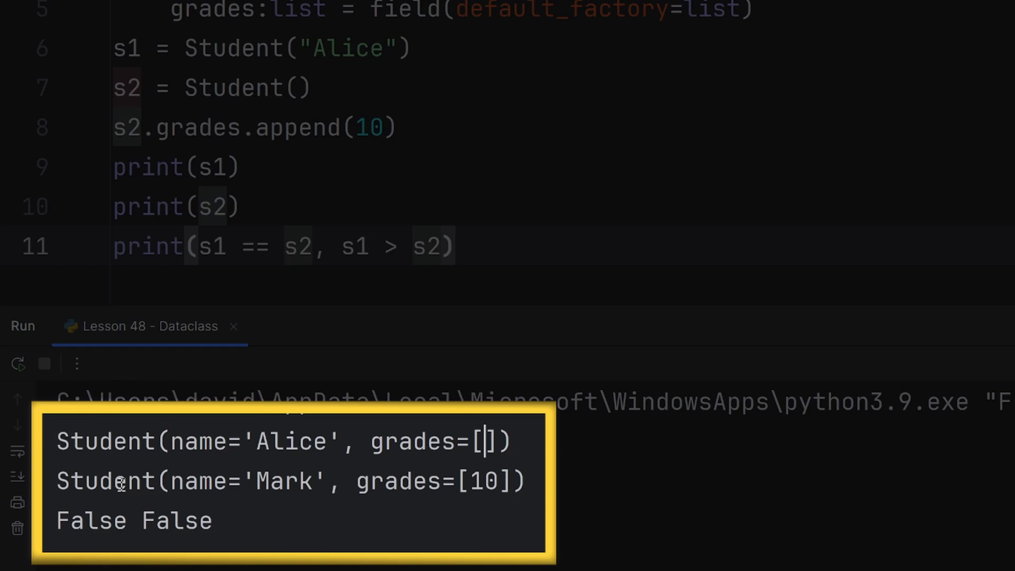
{"action": "mouse_move", "coordinate": [275, 482]}
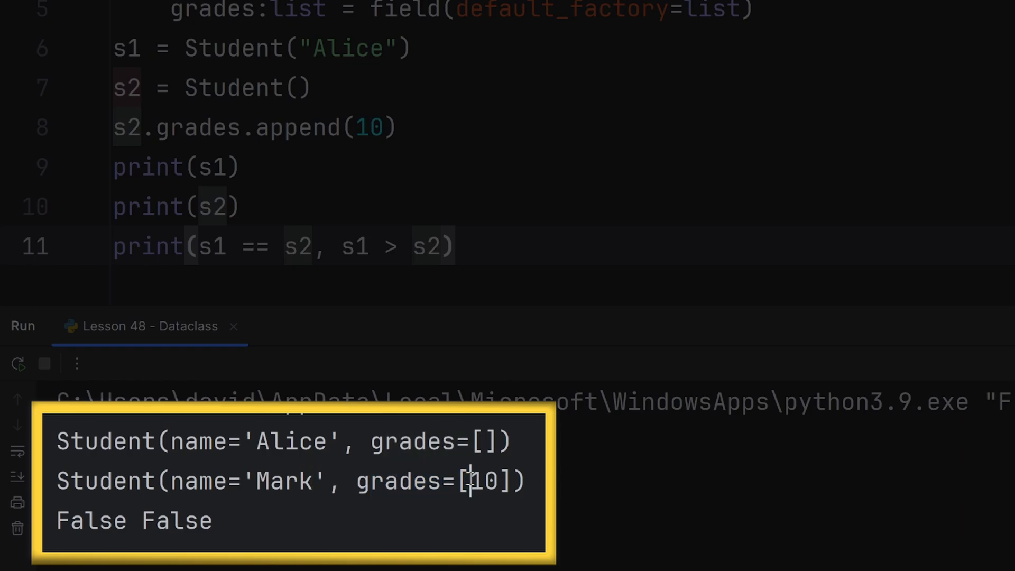
{"action": "mouse_move", "coordinate": [187, 528]}
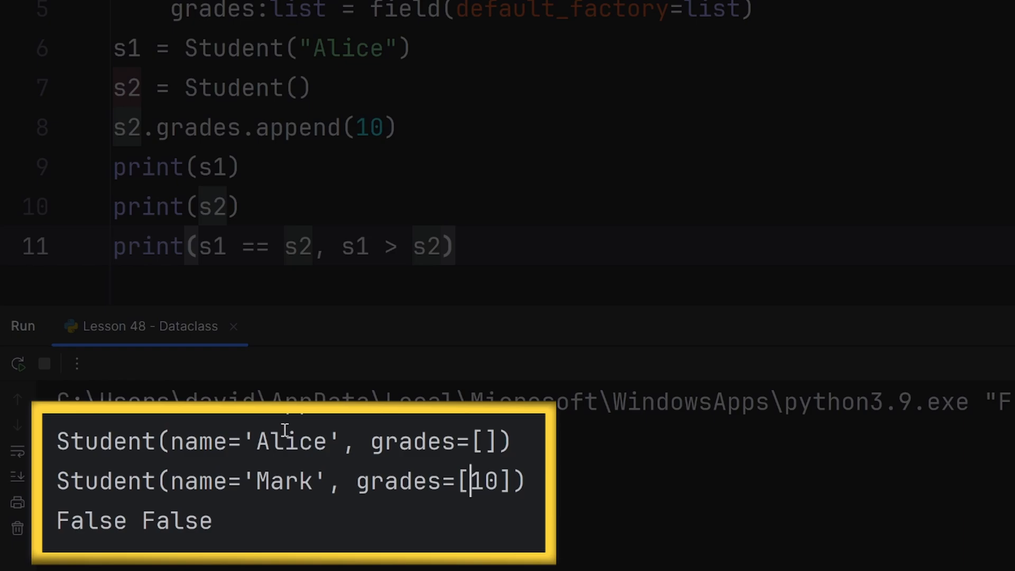
{"action": "mouse_move", "coordinate": [282, 483]}
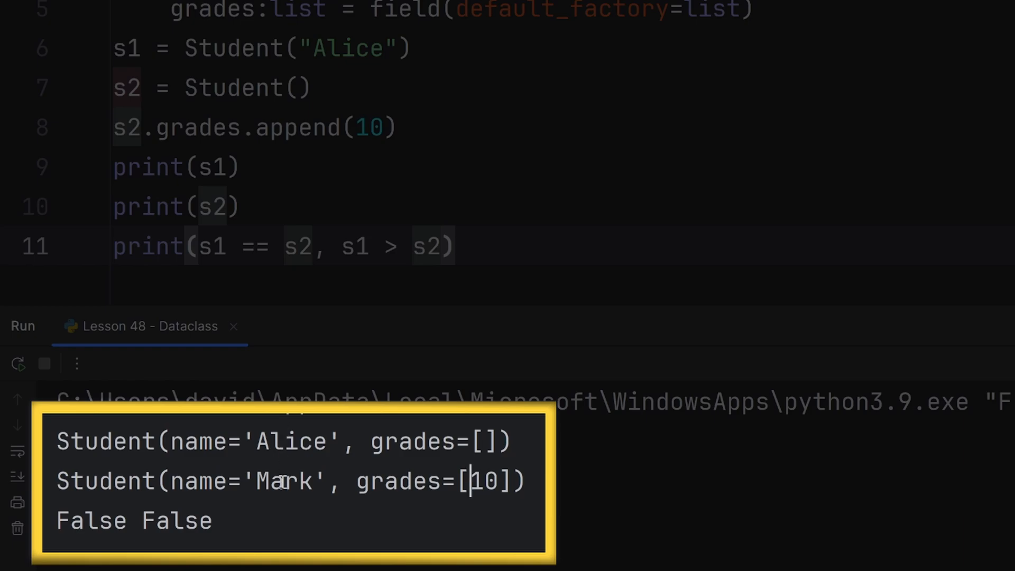
{"action": "mouse_move", "coordinate": [244, 445]}
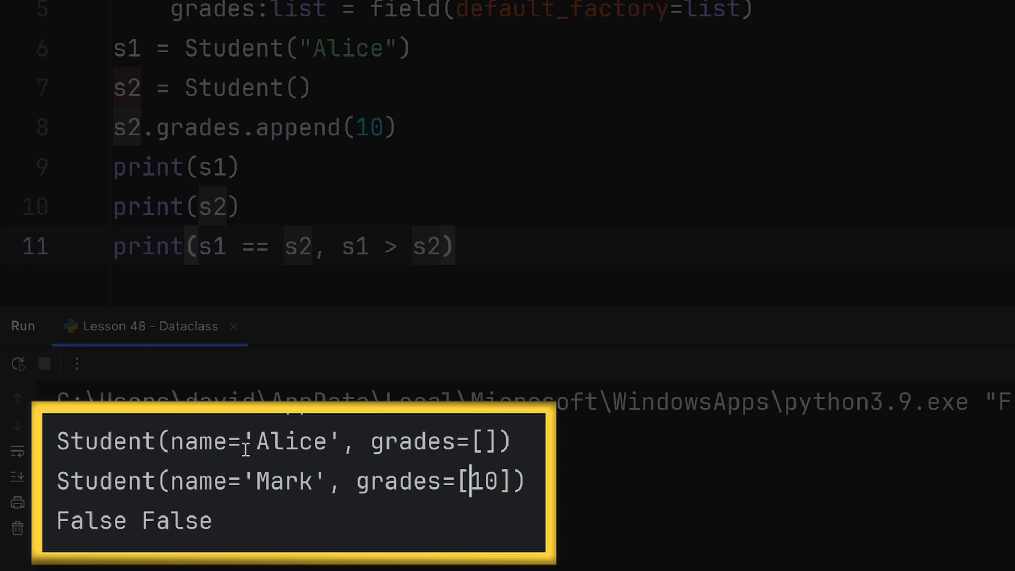